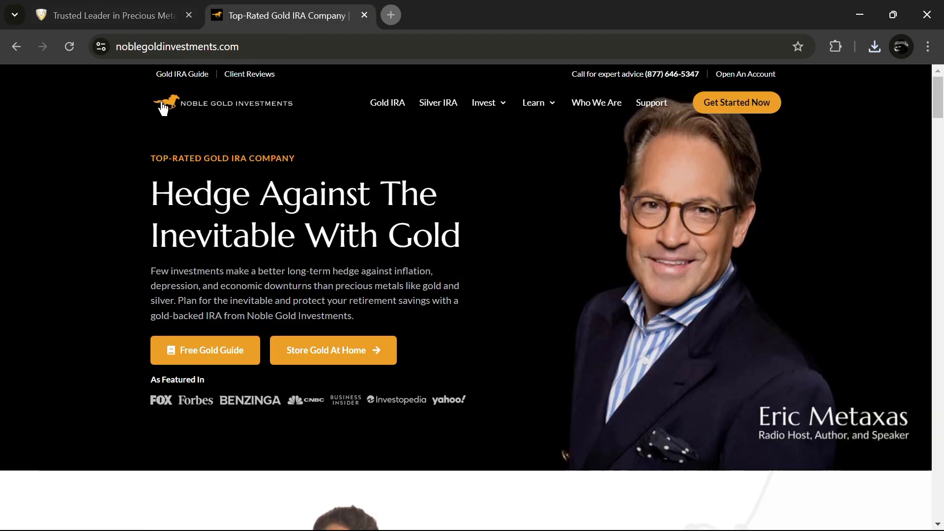
Switch to the American Hartford Gold tab to compare it with the Noble Gold homepage
{"action": "left_click", "coordinate": [111, 15]}
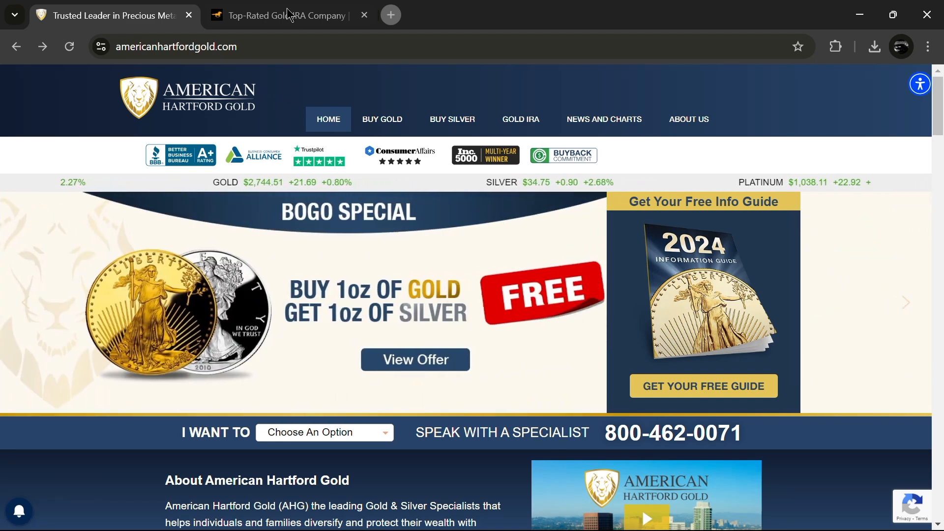
{"action": "left_click", "coordinate": [283, 15]}
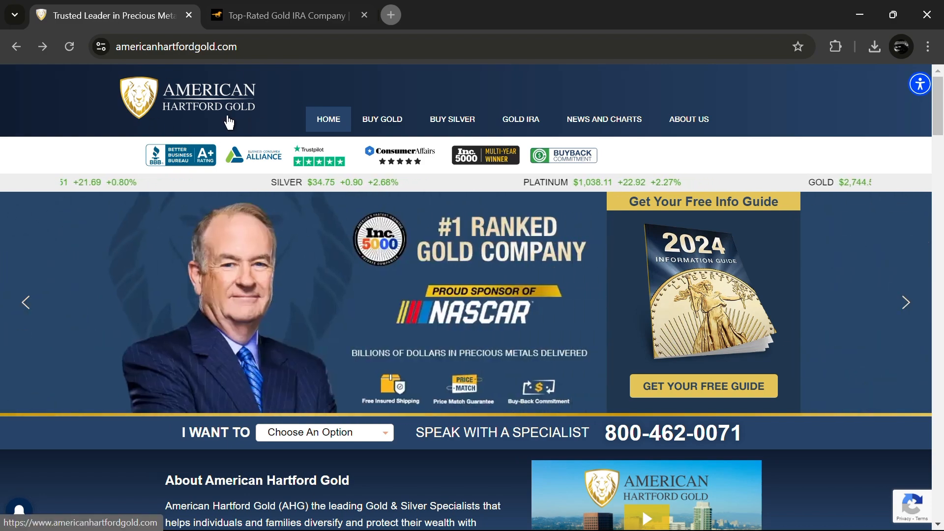
{"action": "scroll", "scroll_direction": "down", "scroll_amount": 3}
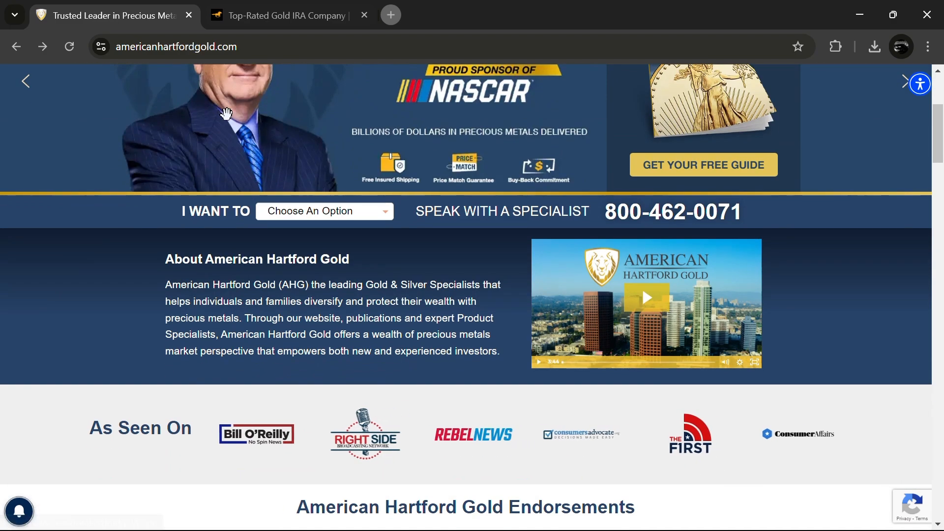
{"action": "scroll", "scroll_direction": "down", "scroll_amount": 3}
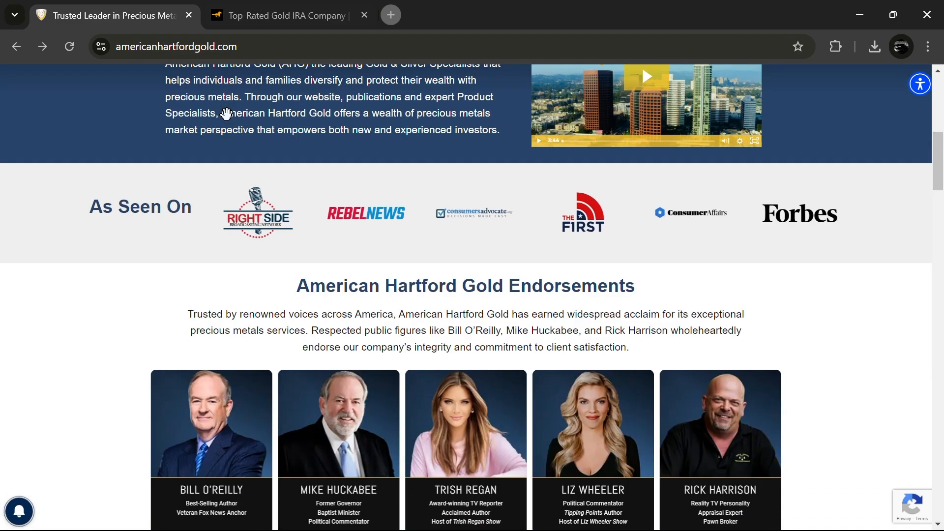
{"action": "scroll", "scroll_direction": "down", "scroll_amount": 3}
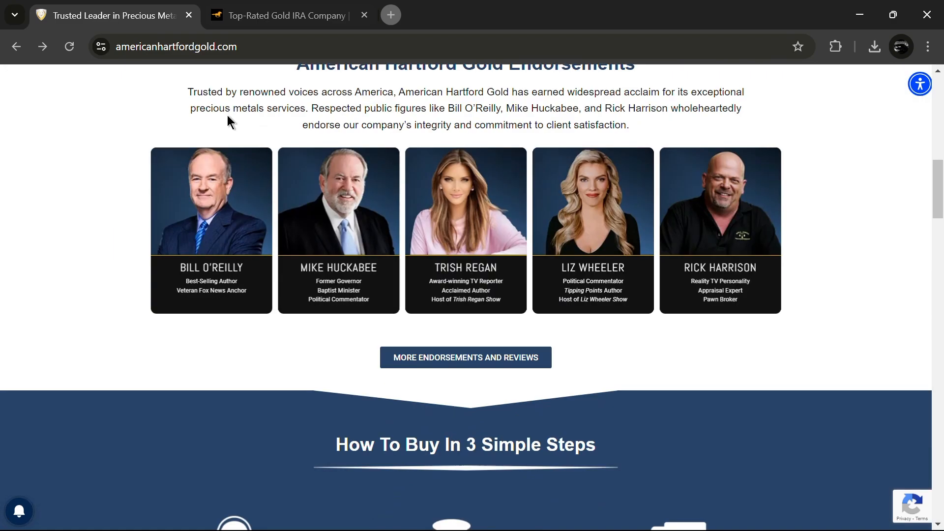
{"action": "scroll", "scroll_direction": "down", "scroll_amount": 3}
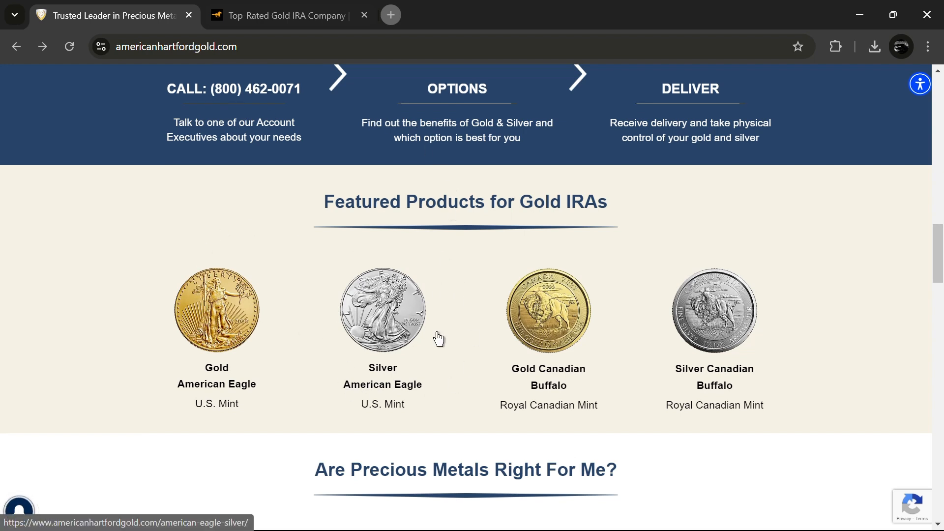
{"action": "mouse_move", "coordinate": [702, 399]}
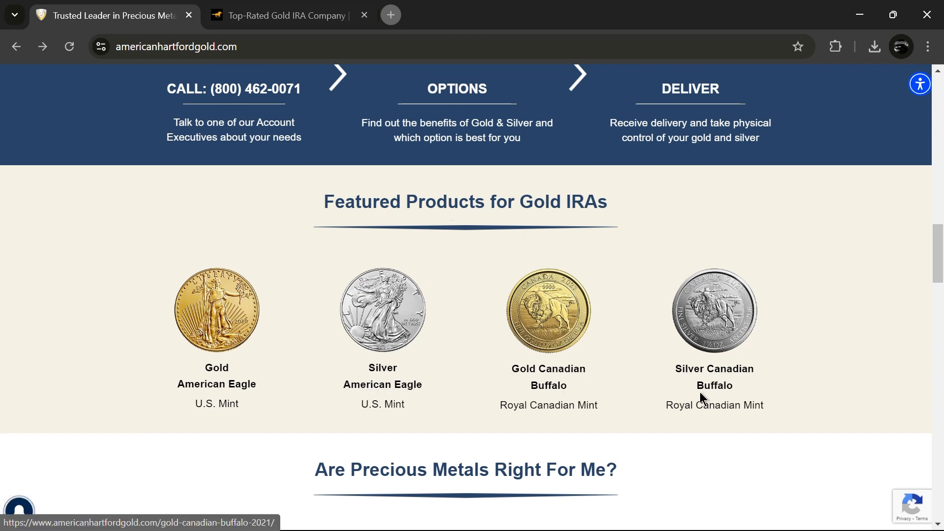
{"action": "scroll", "scroll_direction": "down", "scroll_amount": 3}
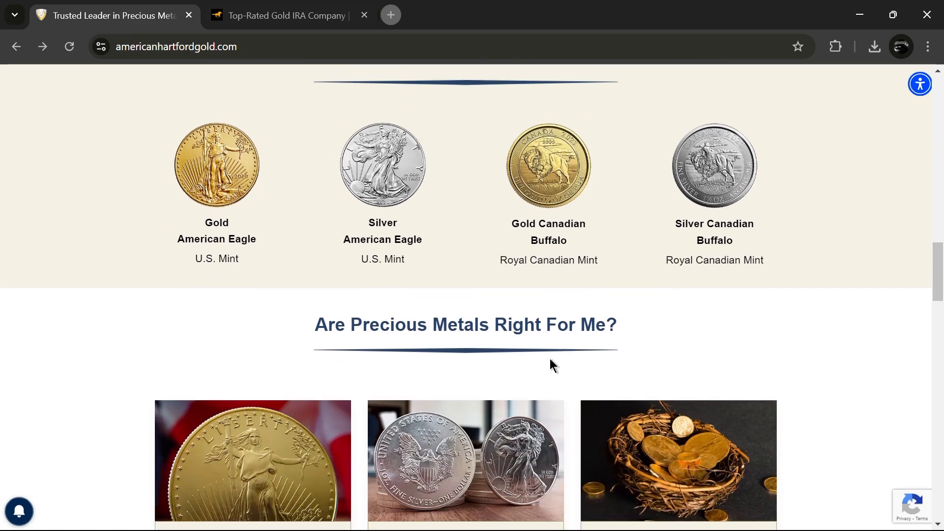
{"action": "scroll", "scroll_direction": "down", "scroll_amount": 3}
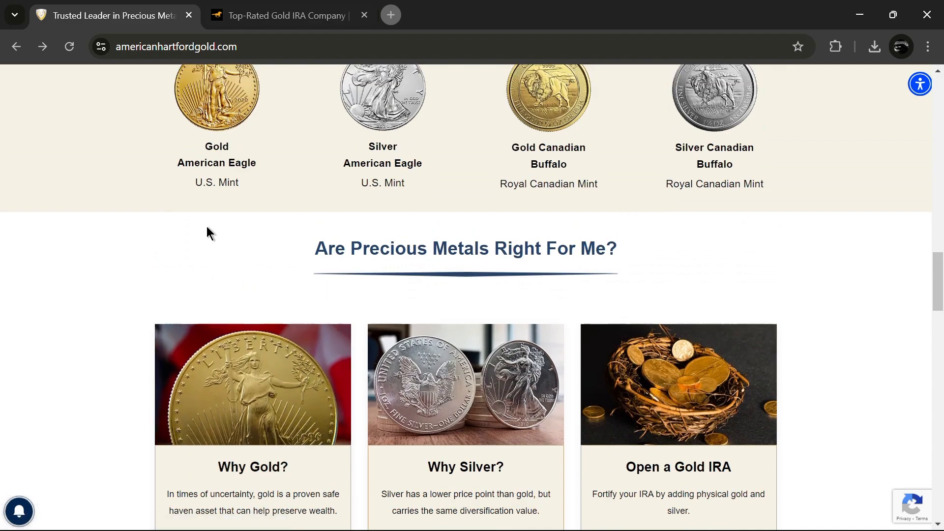
{"action": "scroll", "scroll_direction": "down", "scroll_amount": 3}
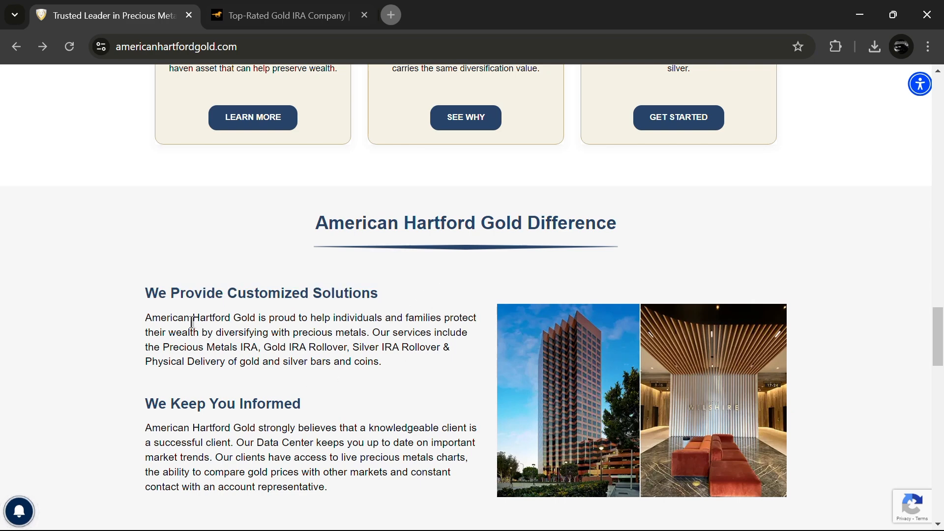
{"action": "scroll", "scroll_direction": "down", "scroll_amount": 3}
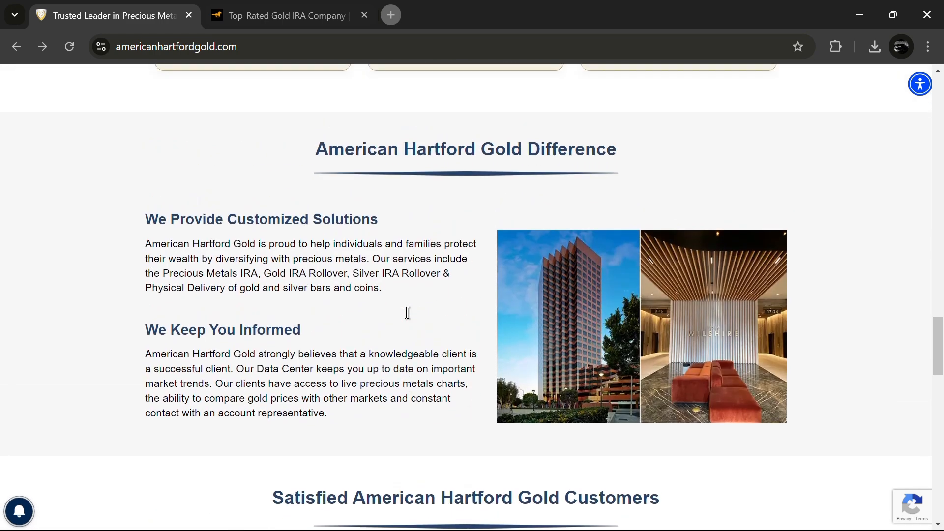
{"action": "mouse_move", "coordinate": [541, 301]}
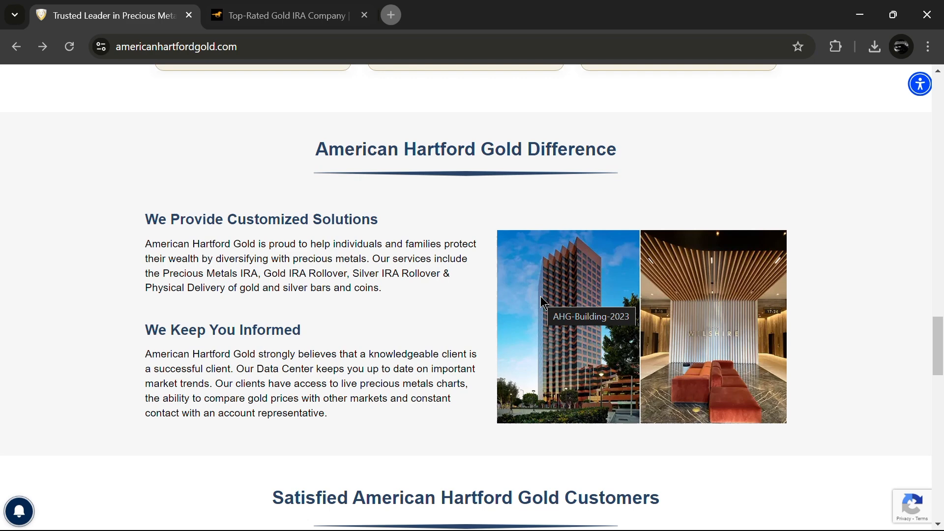
{"action": "mouse_move", "coordinate": [451, 287]}
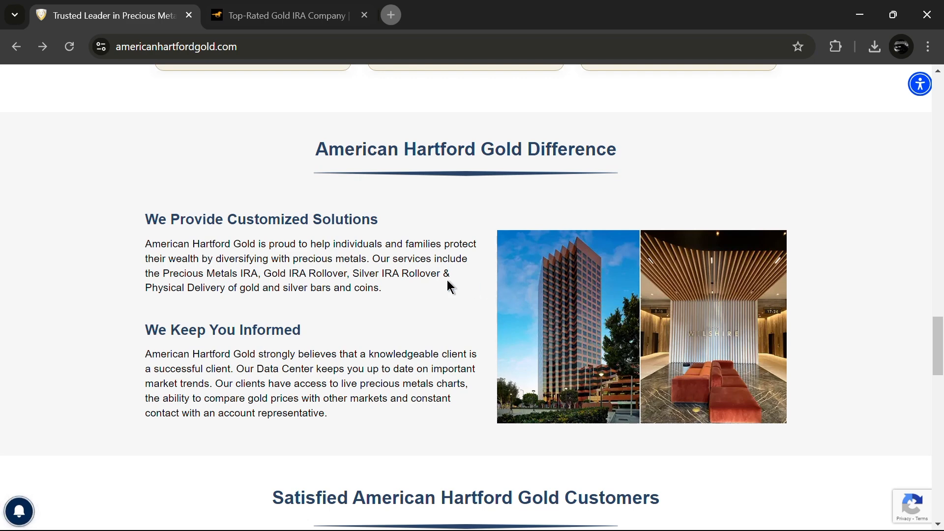
{"action": "scroll", "scroll_direction": "down", "scroll_amount": 3}
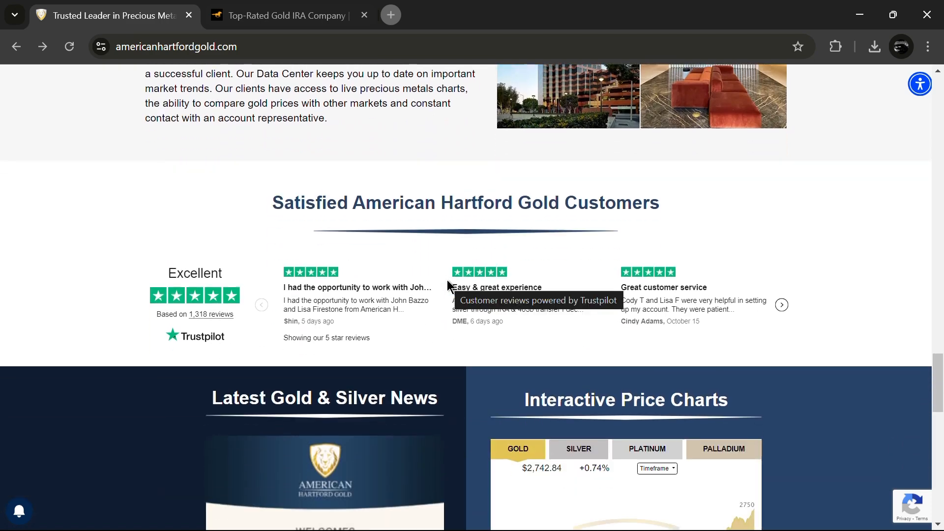
{"action": "scroll", "scroll_direction": "down", "scroll_amount": 3}
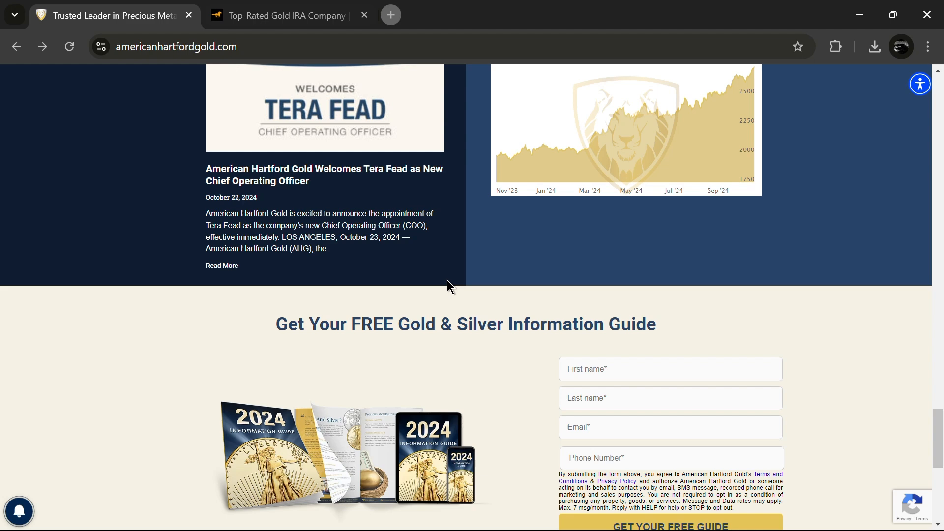
{"action": "scroll", "scroll_direction": "down", "scroll_amount": 3}
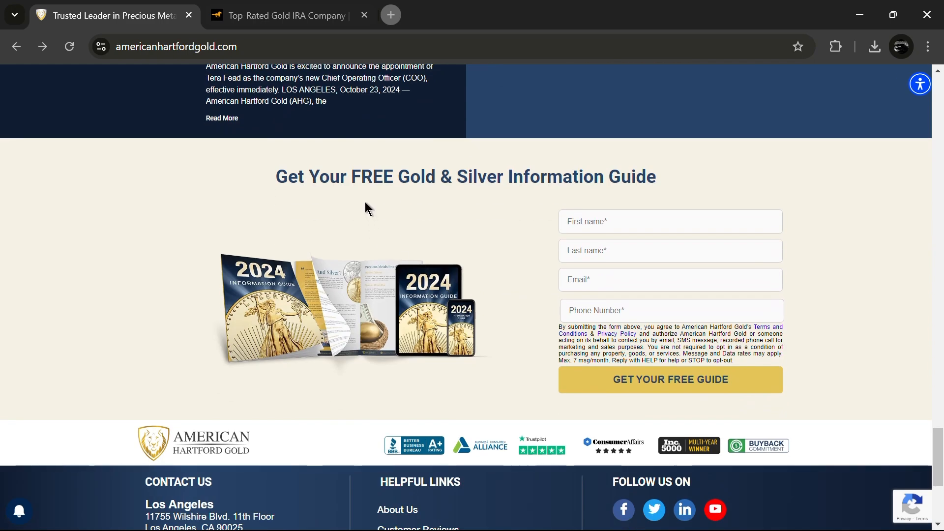
{"action": "scroll", "scroll_direction": "down", "scroll_amount": 3}
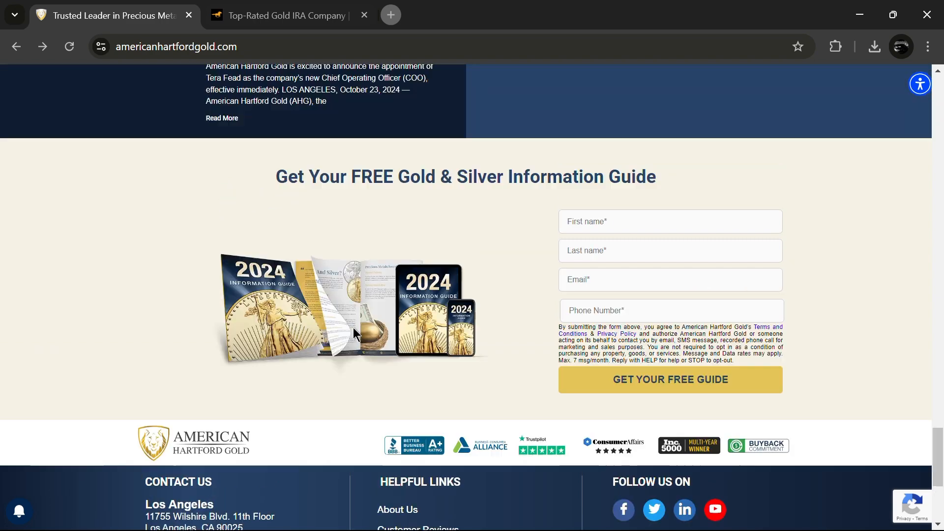
{"action": "scroll", "scroll_direction": "down", "scroll_amount": 3}
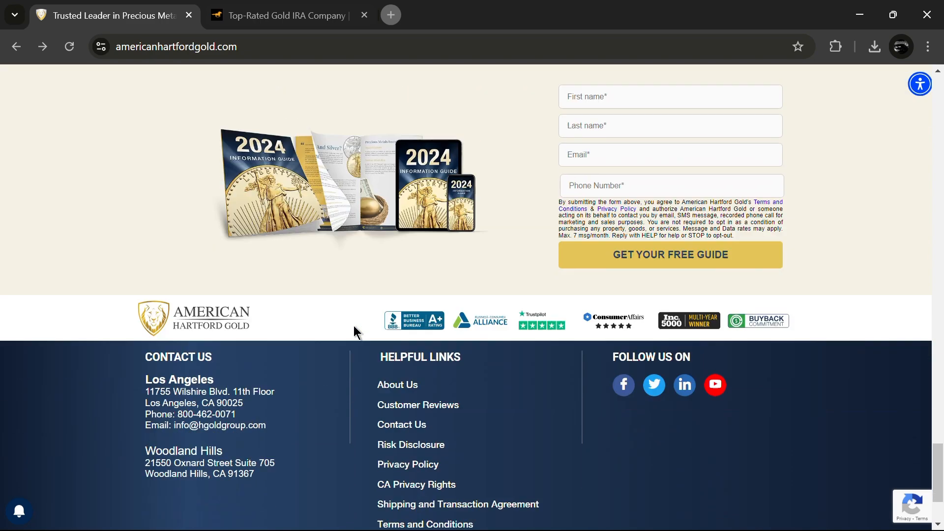
{"action": "scroll", "scroll_direction": "down", "scroll_amount": 3}
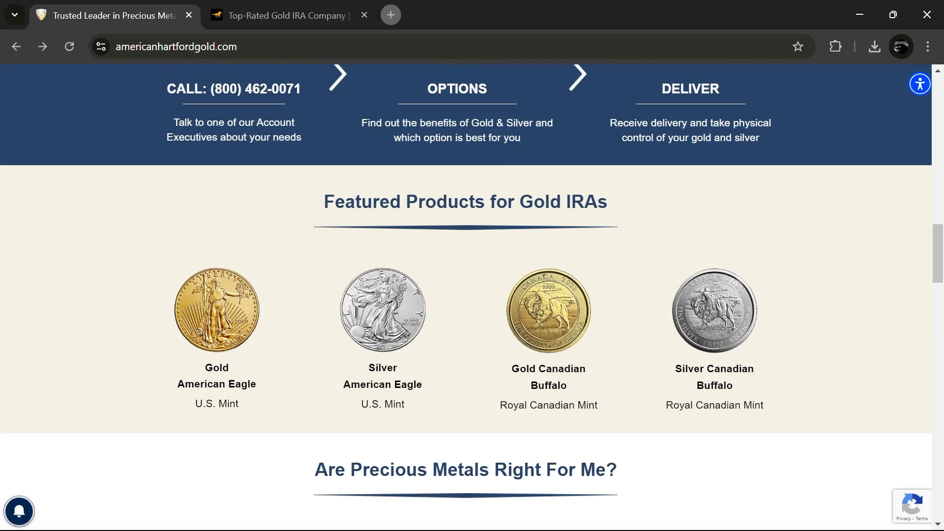
{"action": "scroll", "scroll_direction": "up", "scroll_amount": 3}
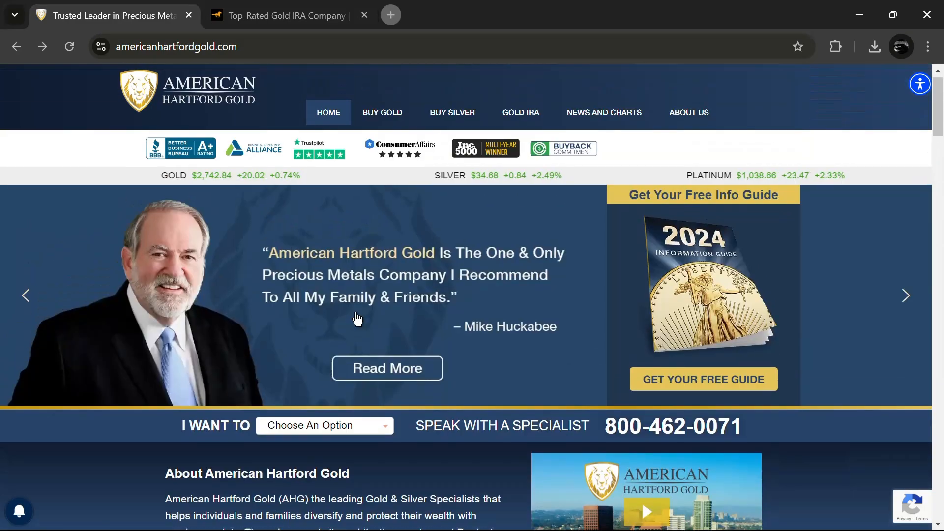
{"action": "scroll", "scroll_direction": "down", "scroll_amount": 3}
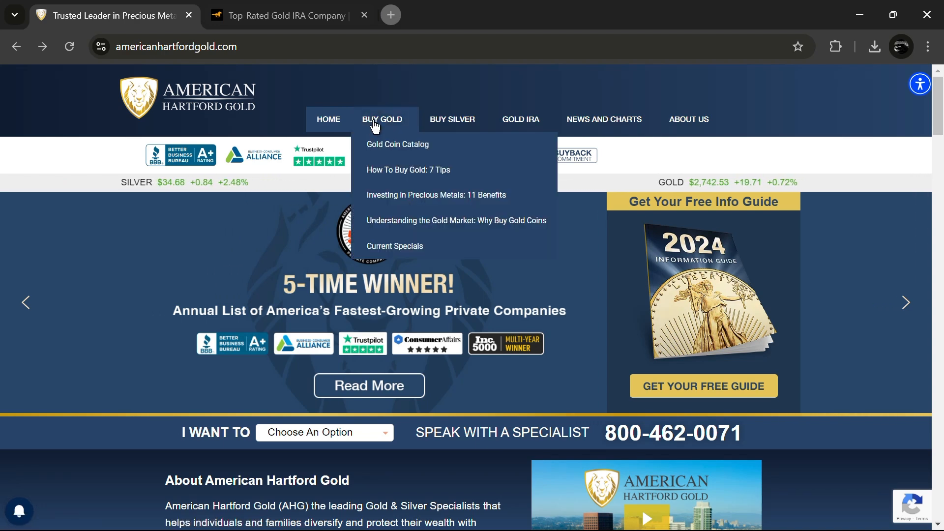
{"action": "mouse_move", "coordinate": [452, 119]}
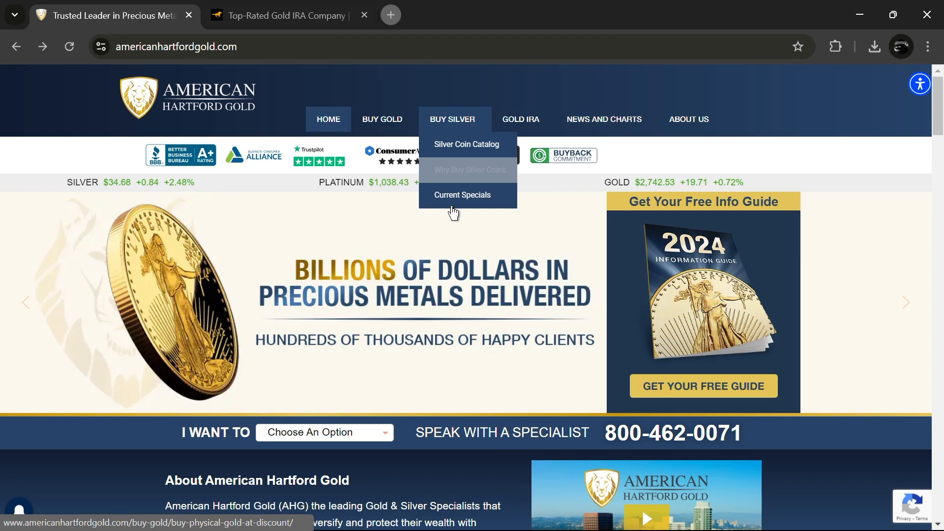
{"action": "mouse_move", "coordinate": [381, 119]}
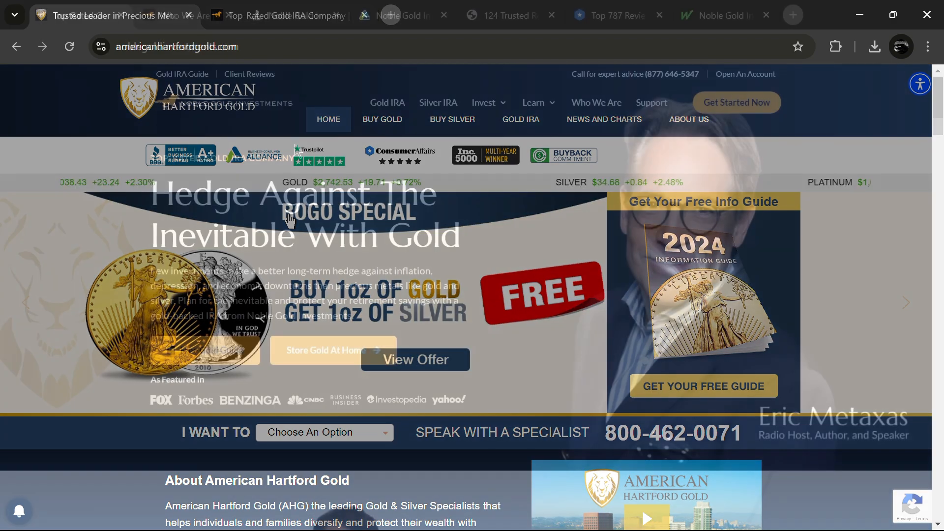
Browse the Noble Gold homepage and the CEO profile tab side by side
{"action": "left_click", "coordinate": [79, 15]}
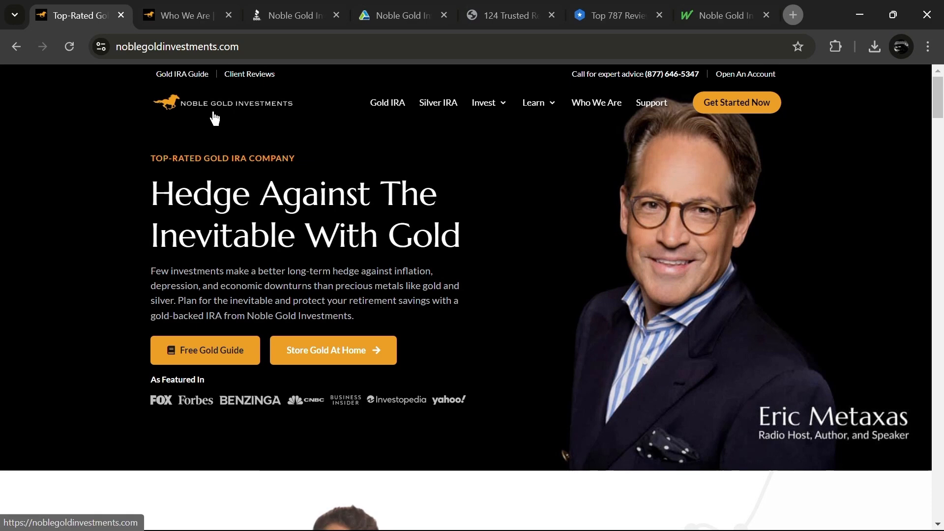
{"action": "scroll", "scroll_direction": "down", "scroll_amount": 3}
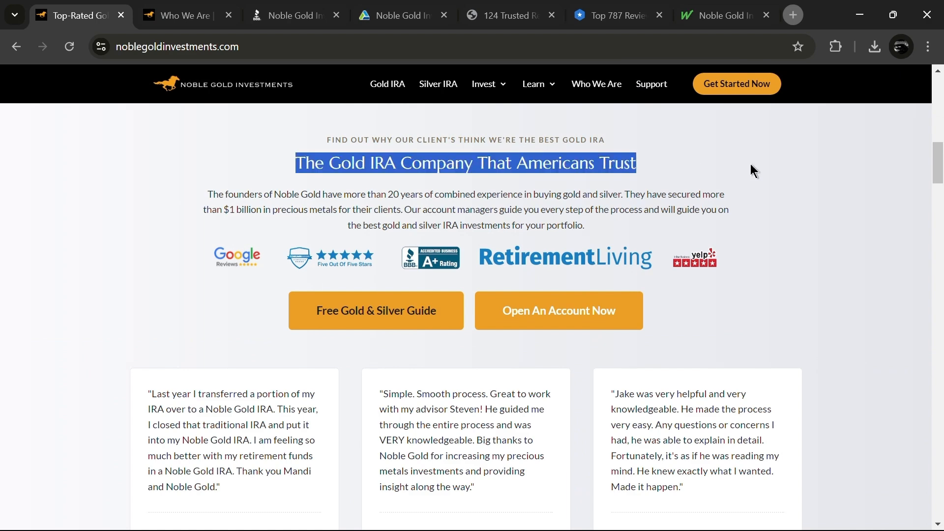
{"action": "left_click", "coordinate": [184, 15]}
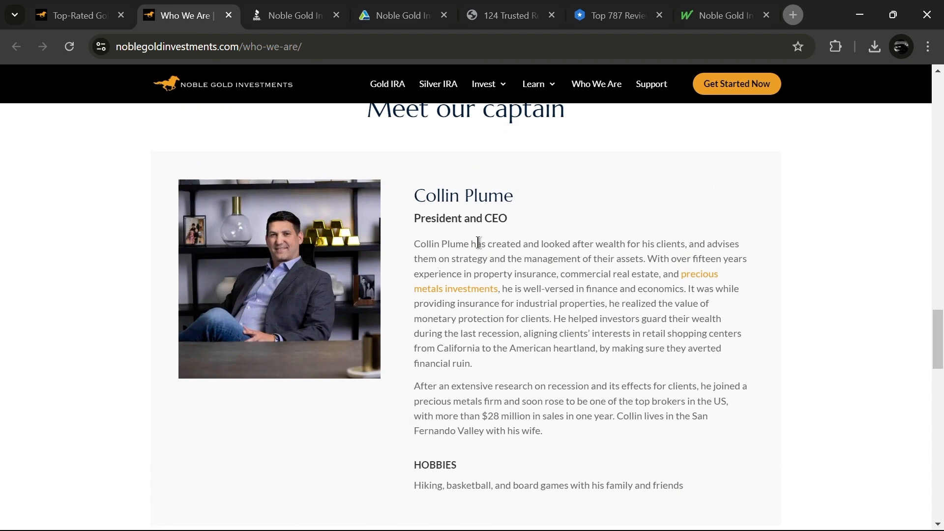
{"action": "mouse_move", "coordinate": [530, 369]}
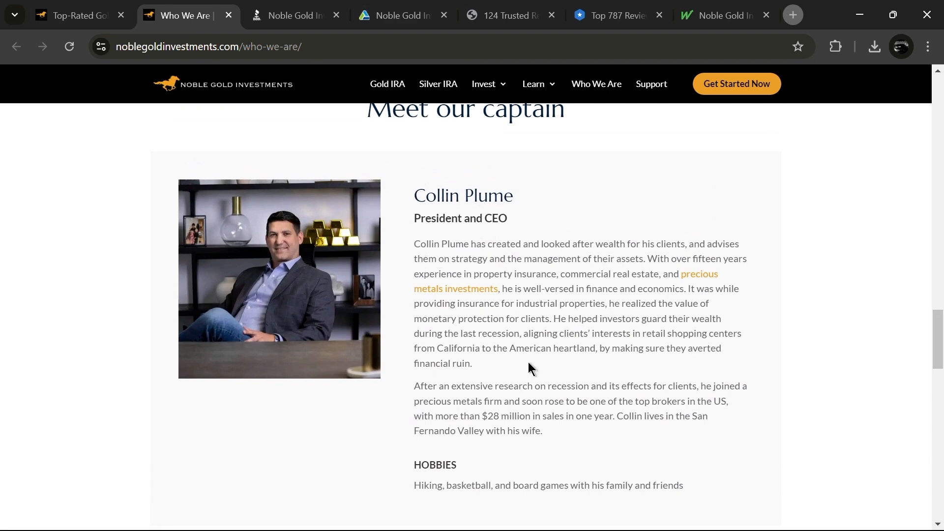
{"action": "mouse_move", "coordinate": [886, 326]}
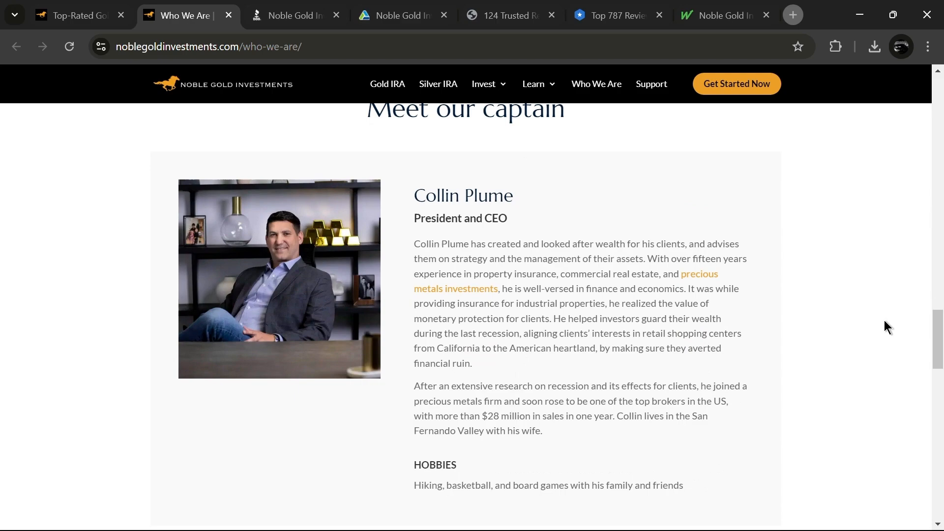
{"action": "scroll", "scroll_direction": "down", "scroll_amount": 3}
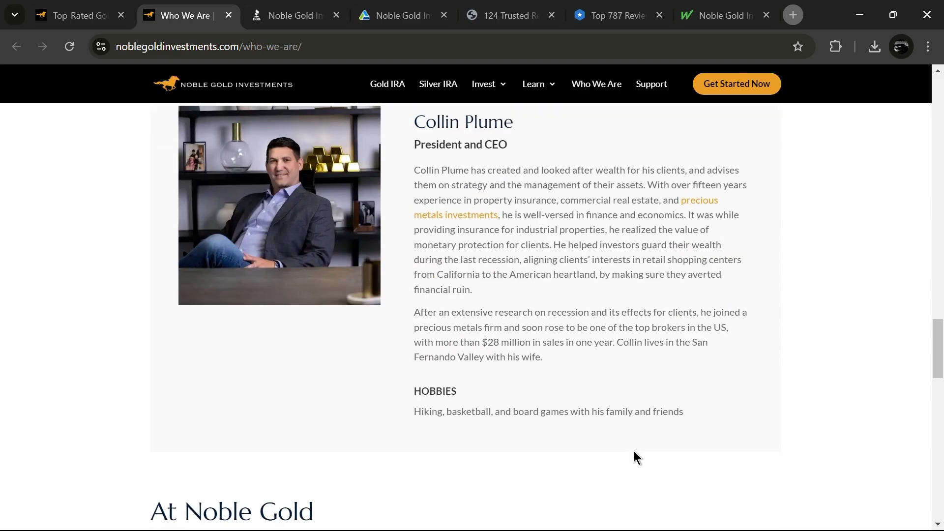
Scroll the homepage past the gold, silver, platinum and palladium coin cards to Why Invest In A Gold IRA
{"action": "left_click", "coordinate": [72, 15]}
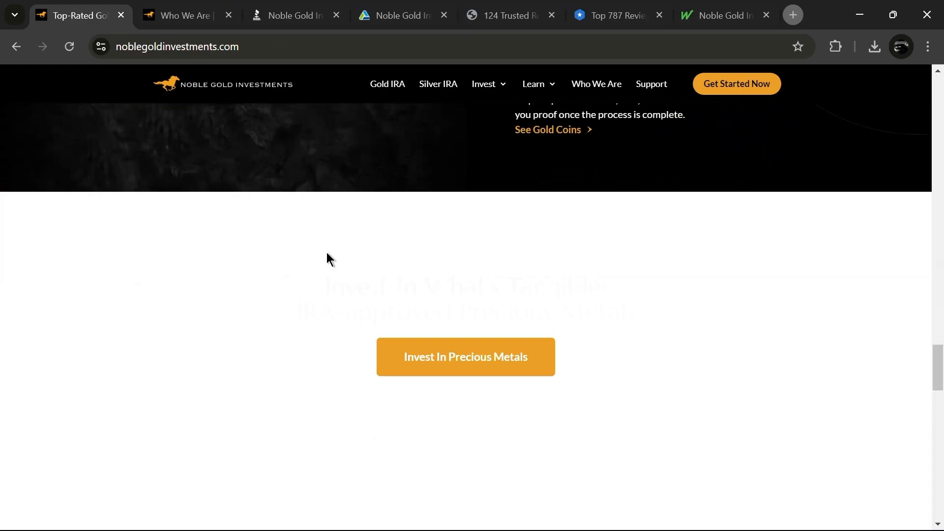
{"action": "scroll", "scroll_direction": "down", "scroll_amount": 3}
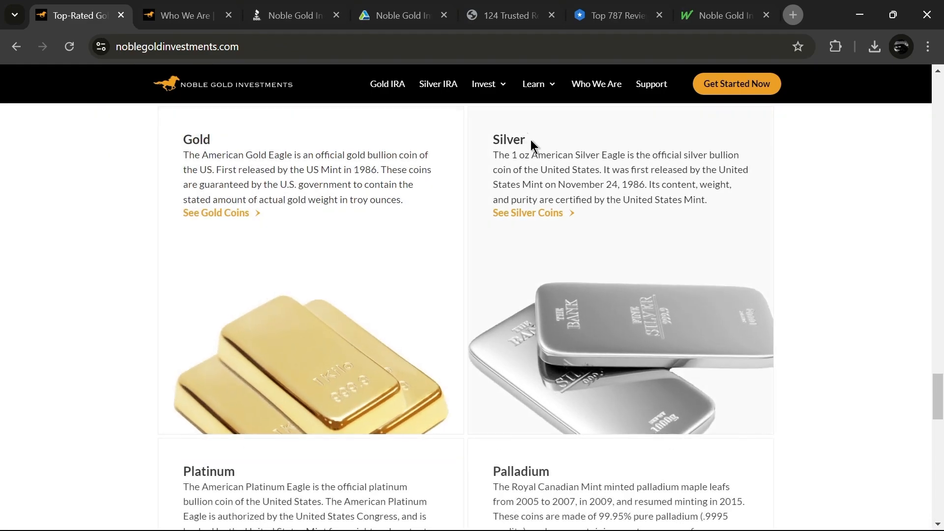
{"action": "scroll", "scroll_direction": "down", "scroll_amount": 3}
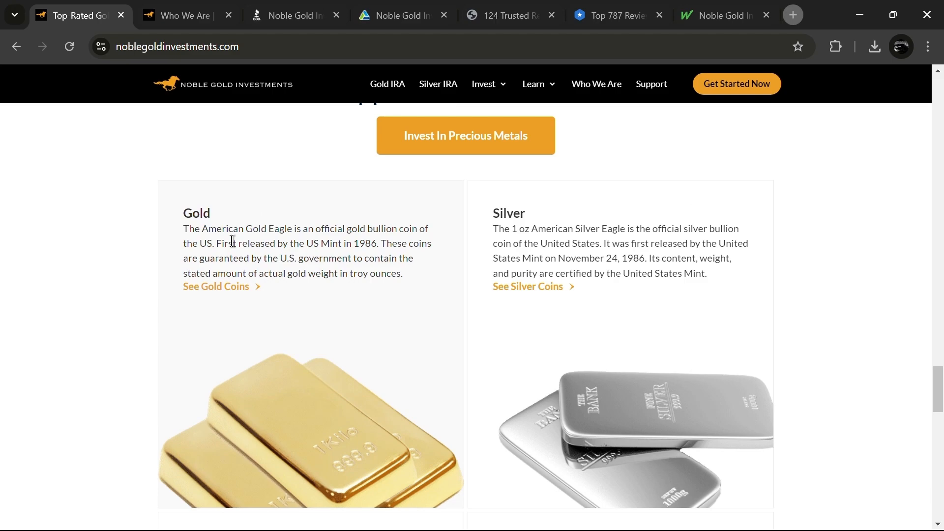
{"action": "scroll", "scroll_direction": "down", "scroll_amount": 3}
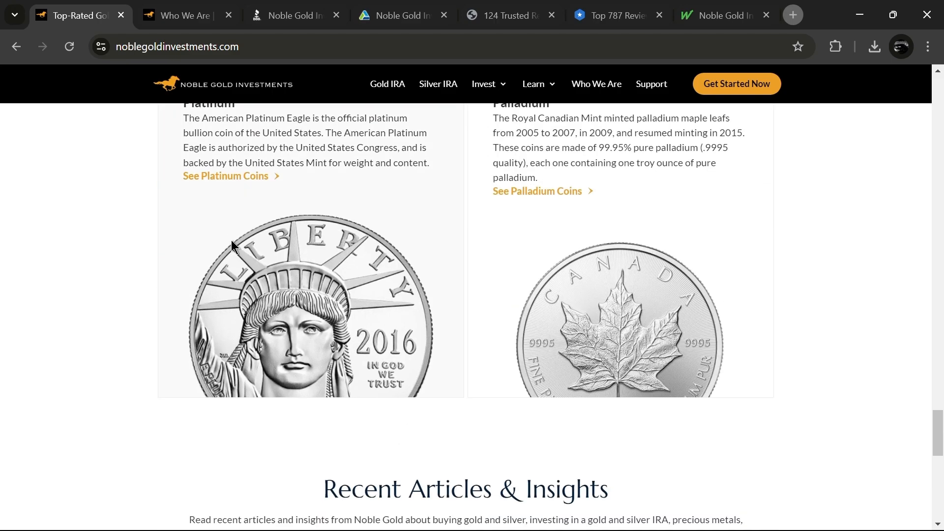
{"action": "scroll", "scroll_direction": "up", "scroll_amount": 3}
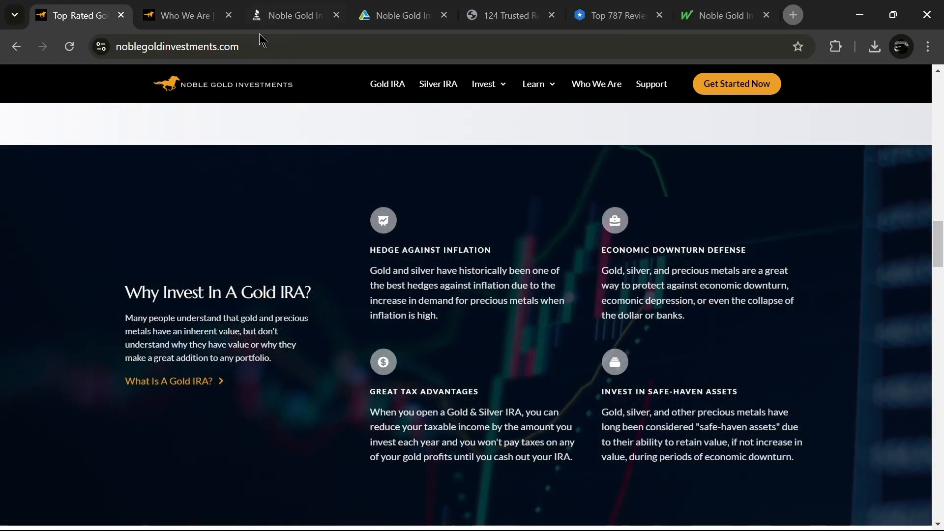
Review Noble Gold's BBB A+ profile, TrustLink reviews and ConsumerAffairs 5.0 rating with featured reviews
{"action": "left_click", "coordinate": [289, 15]}
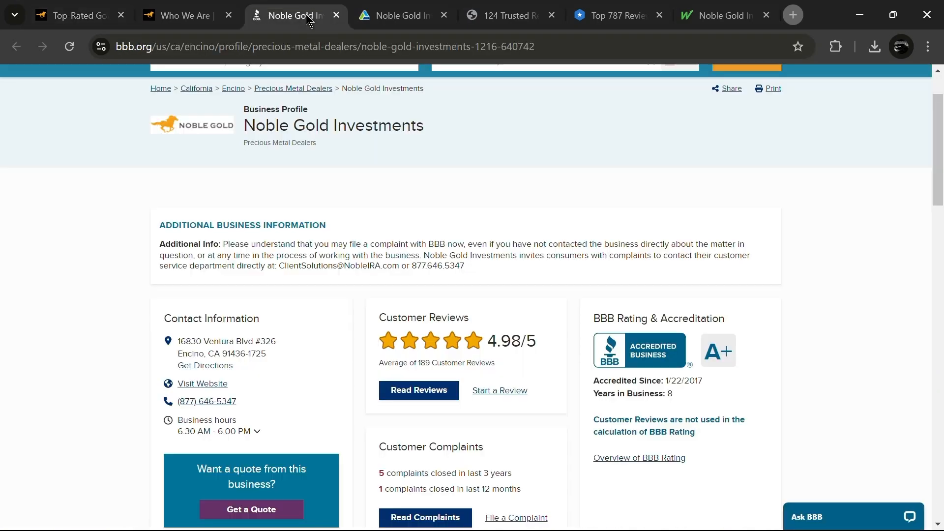
{"action": "scroll", "scroll_direction": "down", "scroll_amount": 3}
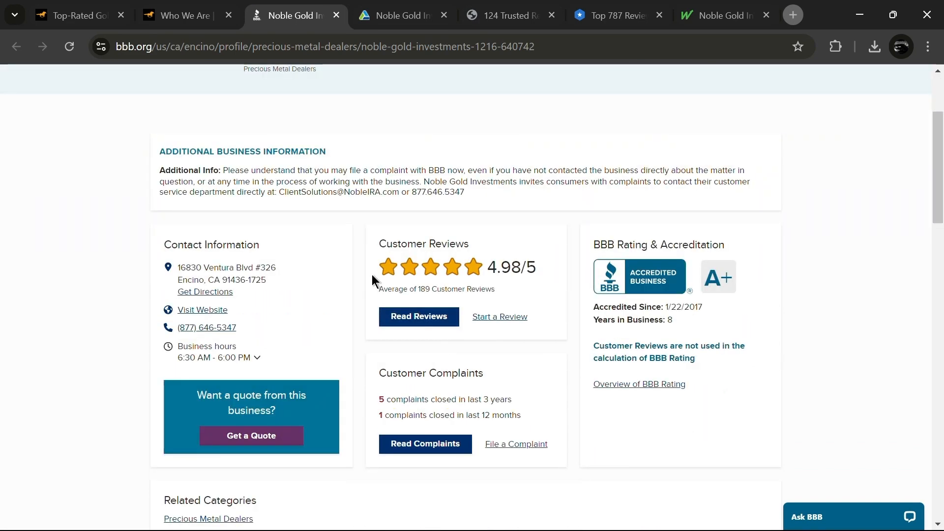
{"action": "left_click", "coordinate": [404, 14]}
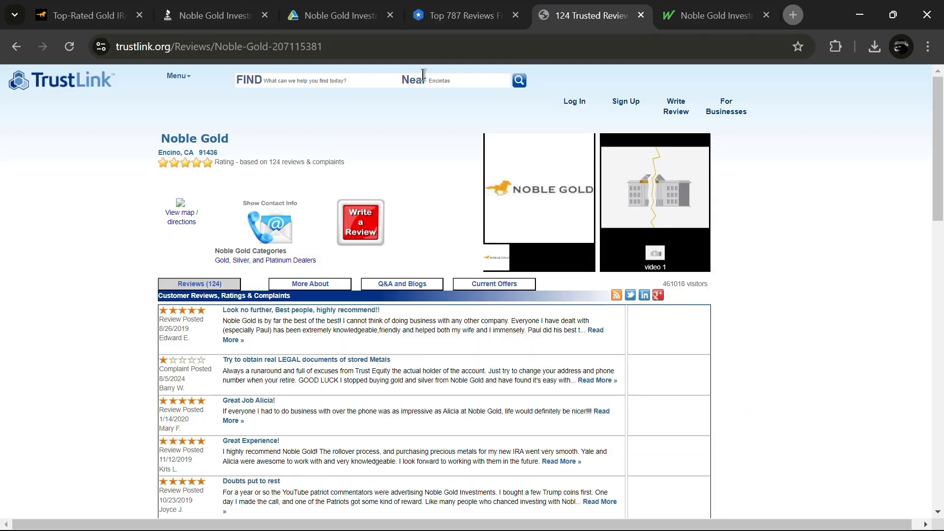
{"action": "mouse_move", "coordinate": [395, 144]}
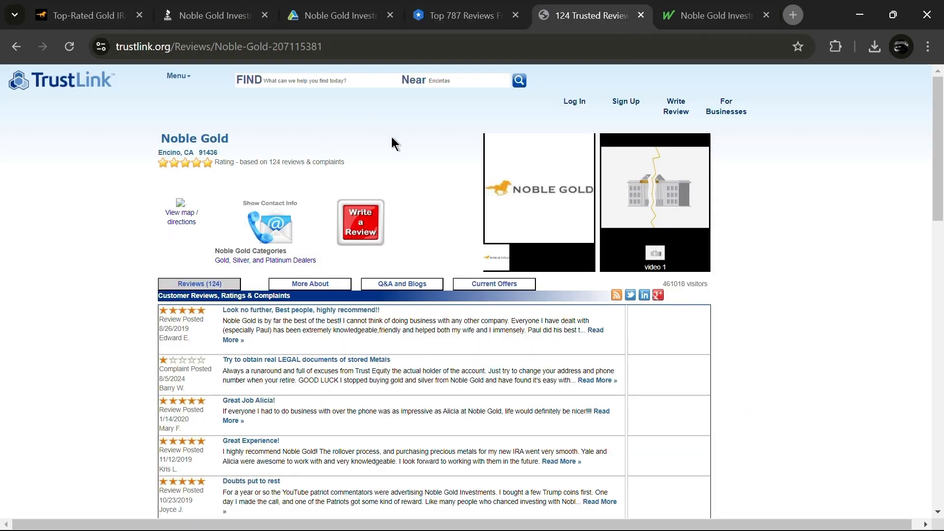
{"action": "mouse_move", "coordinate": [181, 181]}
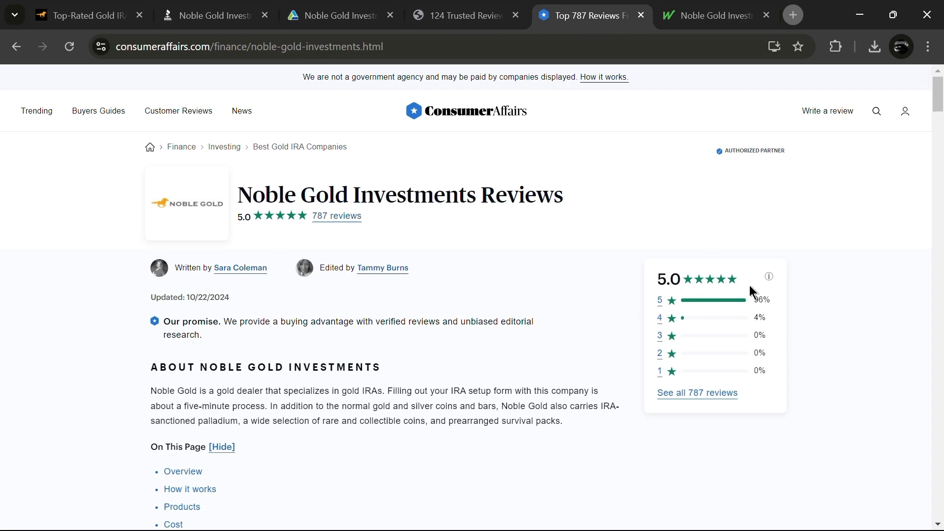
{"action": "scroll", "scroll_direction": "down", "scroll_amount": 3}
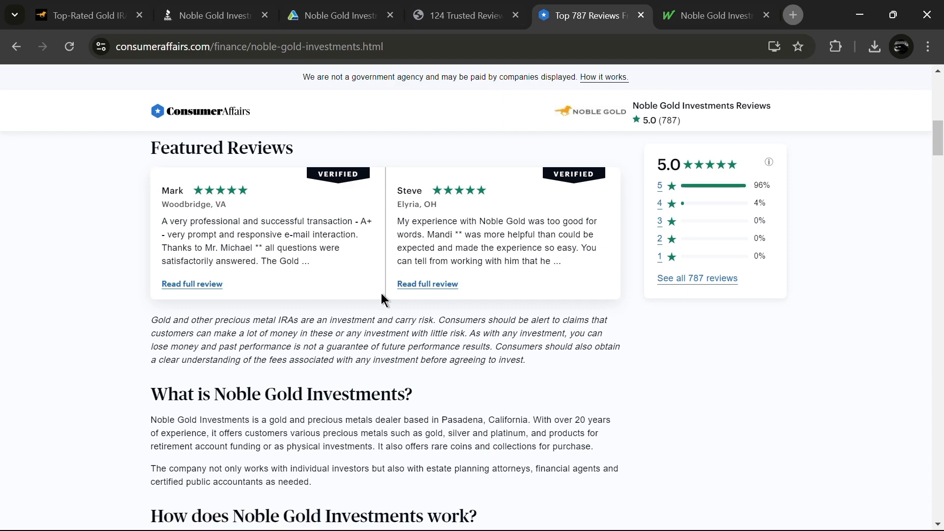
Return to the Noble Gold homepage and head to the Home Delivery page from the Invest menu
{"action": "left_click", "coordinate": [85, 15]}
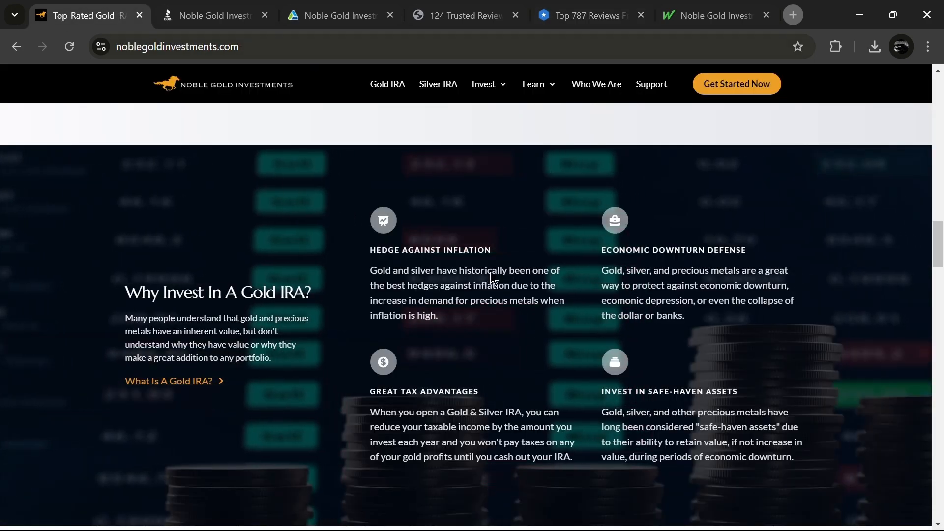
{"action": "scroll", "scroll_direction": "down", "scroll_amount": 3}
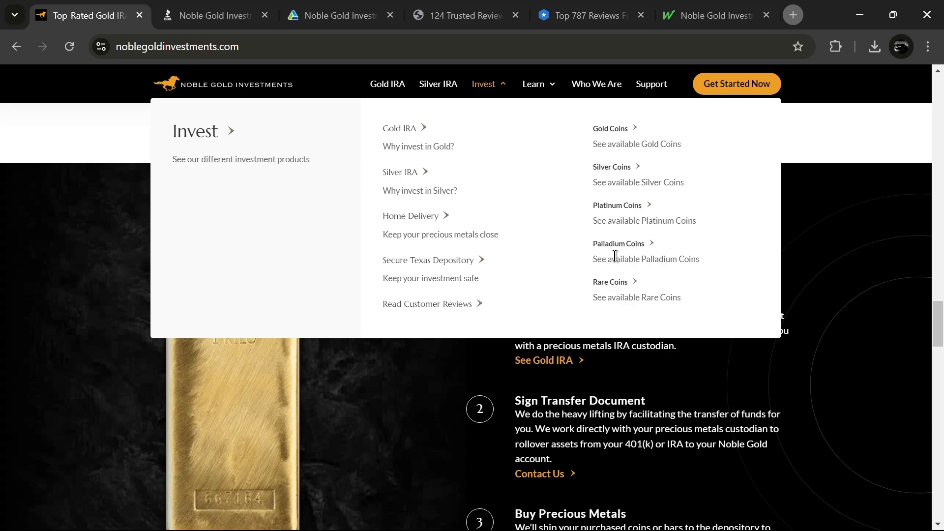
{"action": "left_click", "coordinate": [596, 84]}
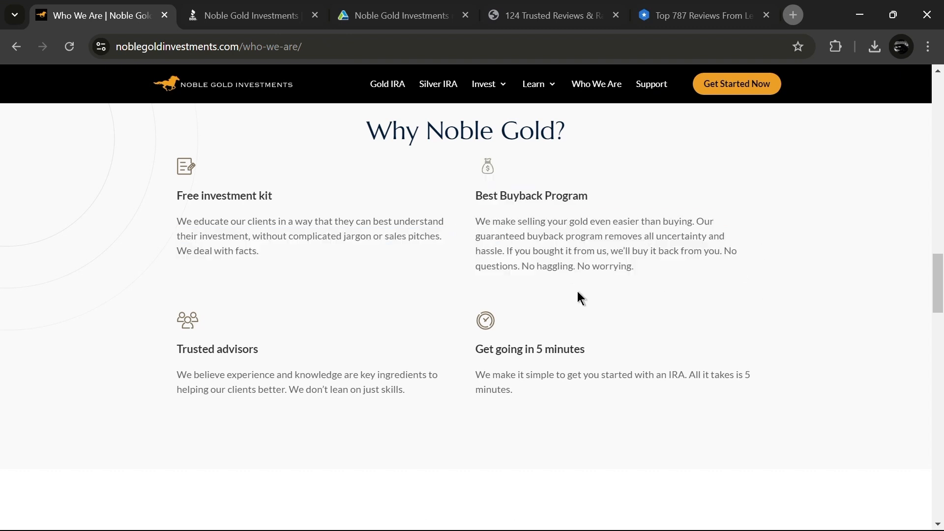
{"action": "mouse_move", "coordinate": [555, 294]}
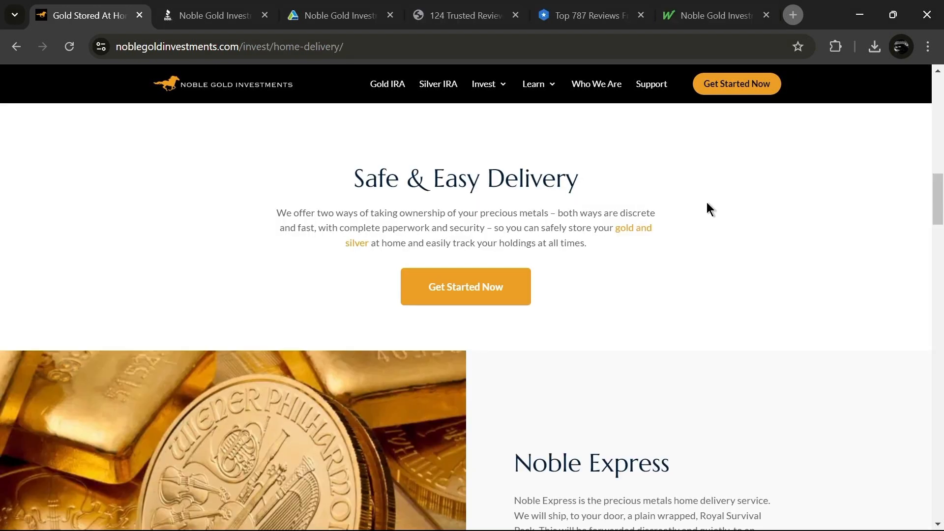
Scroll the Home Delivery page through Noble Express, Noble Fortress and the private segregated storage section
{"action": "scroll", "scroll_direction": "down", "scroll_amount": 3}
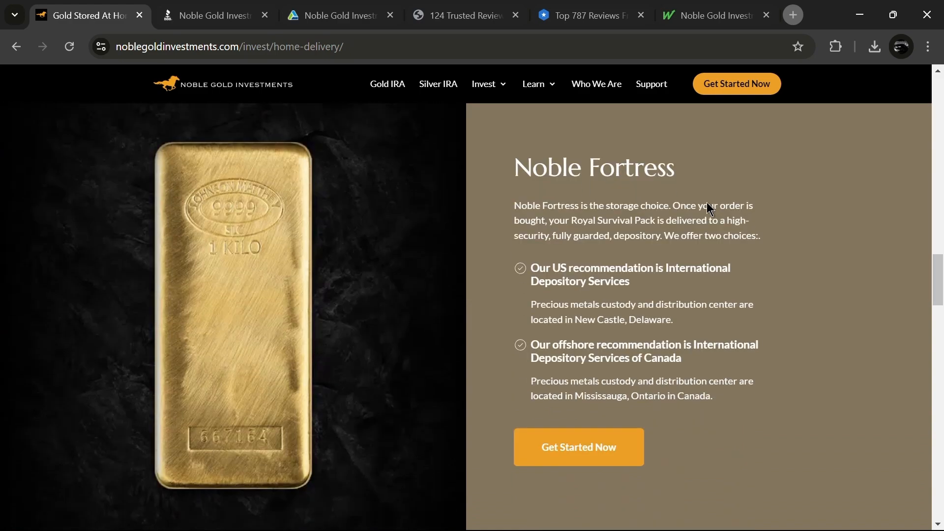
{"action": "scroll", "scroll_direction": "down", "scroll_amount": 3}
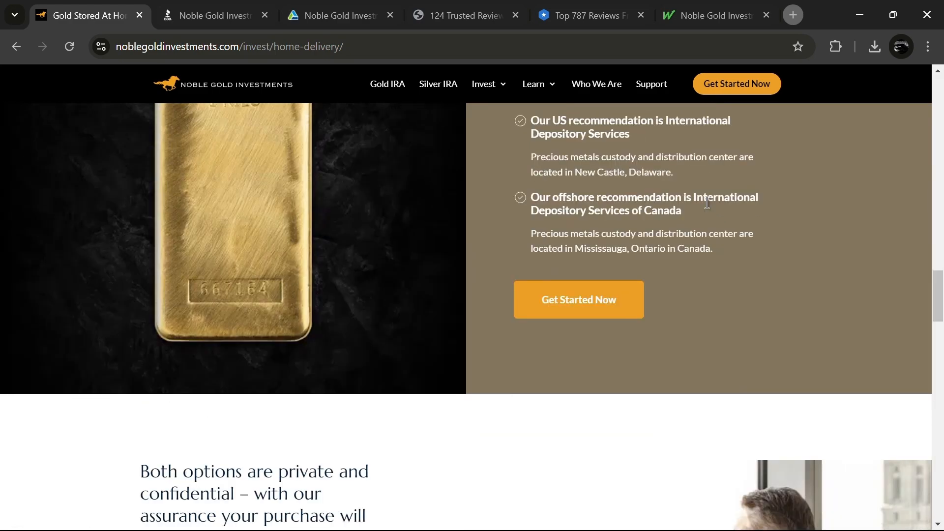
{"action": "scroll", "scroll_direction": "down", "scroll_amount": 3}
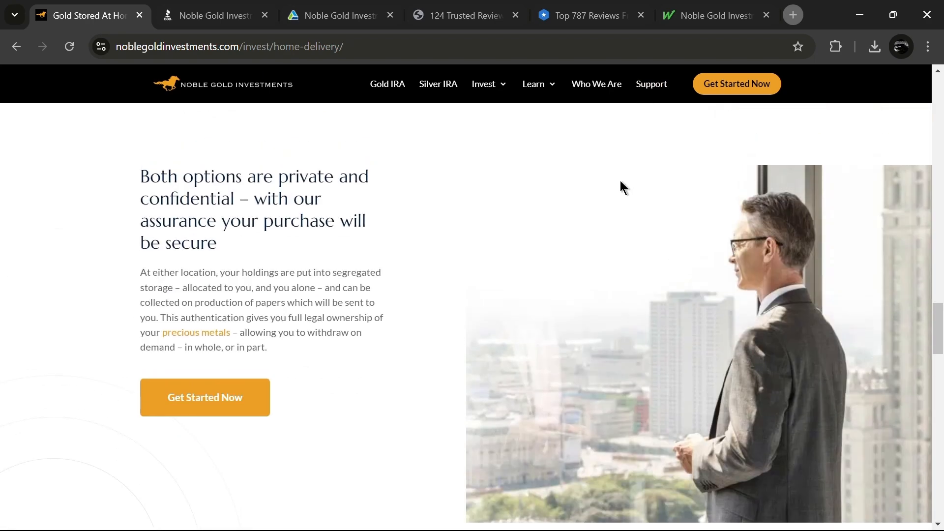
{"action": "mouse_move", "coordinate": [630, 168]}
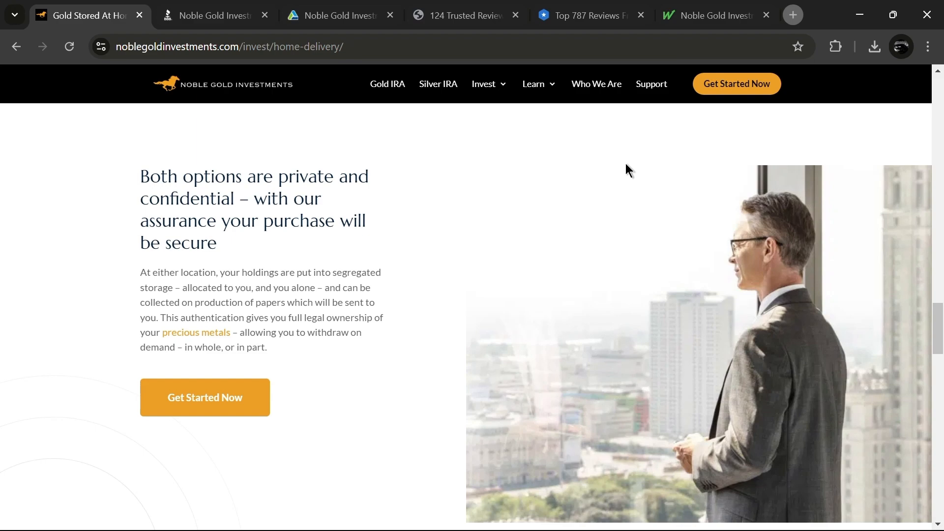
Read the MarketWatch Noble Gold fees article covering the $2,000 minimum, $80 annual fee and buyback program
{"action": "left_click", "coordinate": [710, 15]}
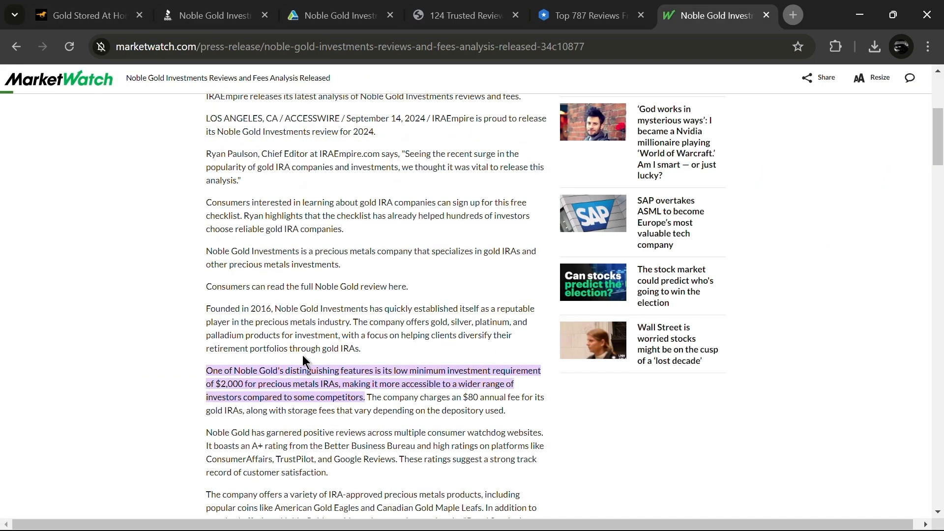
{"action": "scroll", "scroll_direction": "down", "scroll_amount": 3}
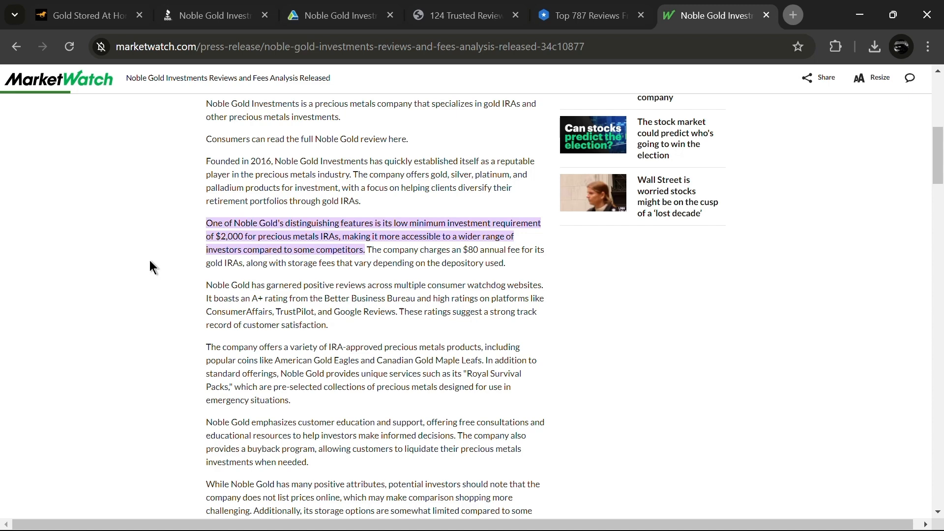
{"action": "scroll", "scroll_direction": "down", "scroll_amount": 3}
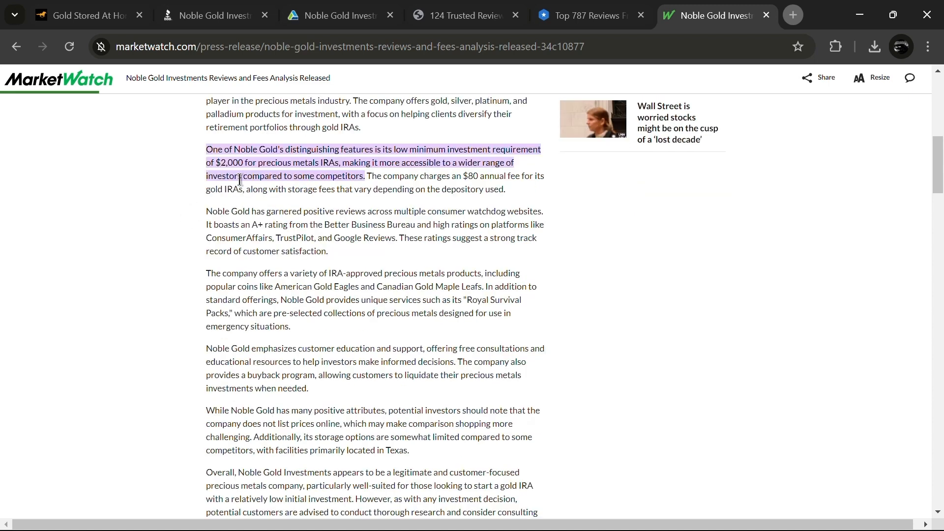
{"action": "mouse_move", "coordinate": [433, 289]}
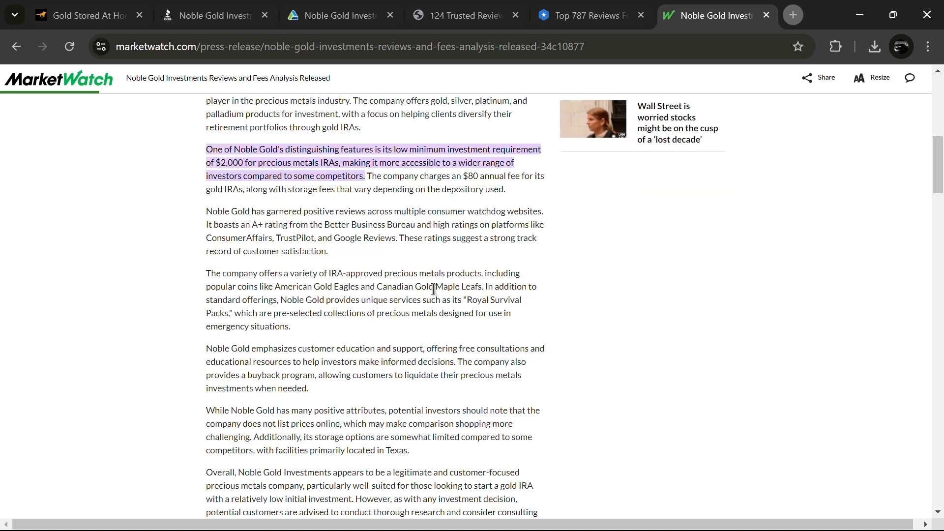
{"action": "scroll", "scroll_direction": "down", "scroll_amount": 3}
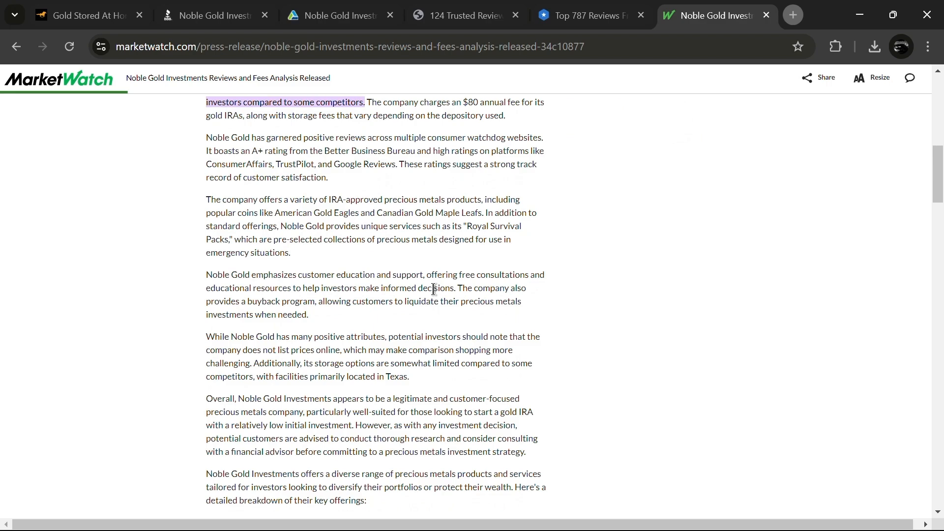
{"action": "scroll", "scroll_direction": "down", "scroll_amount": 3}
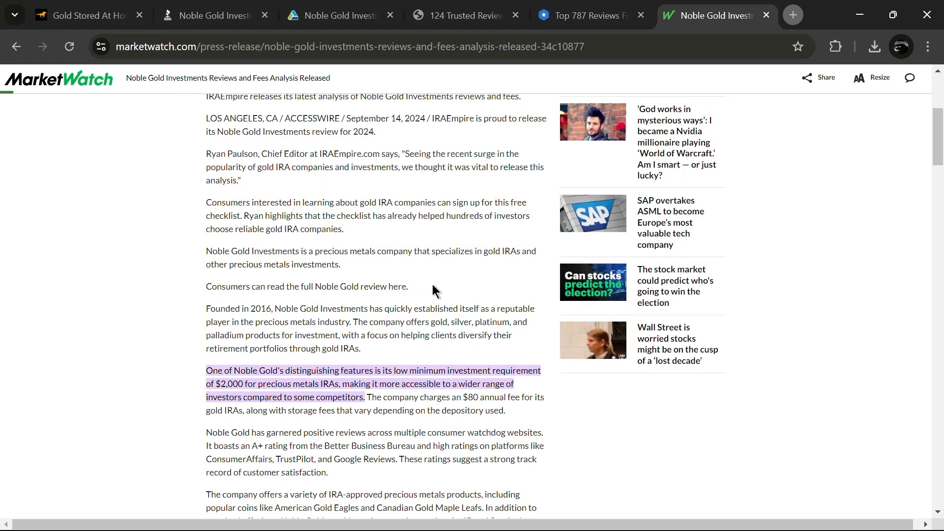
Scroll the home delivery page through the Royal survival packs from $10,000 Noble Knight to $500,000 Noble Duke
{"action": "left_click", "coordinate": [90, 15]}
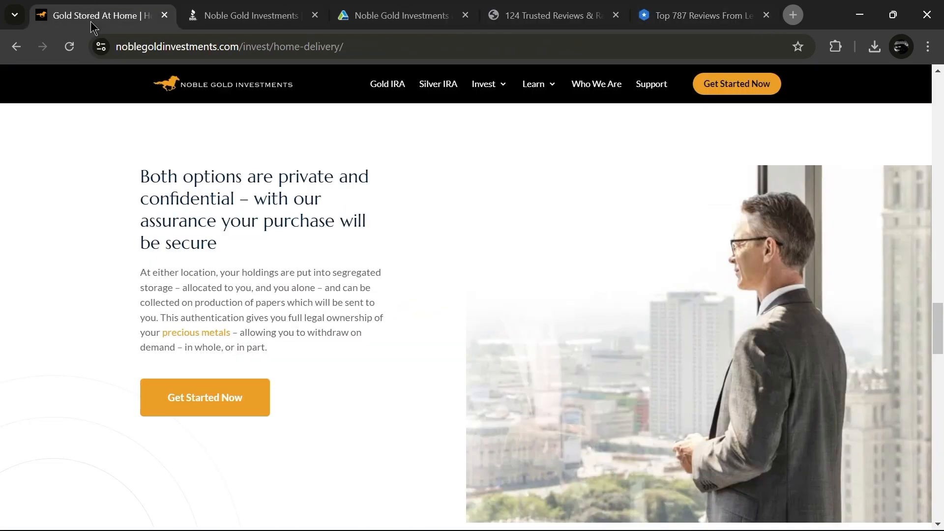
{"action": "scroll", "scroll_direction": "down", "scroll_amount": 3}
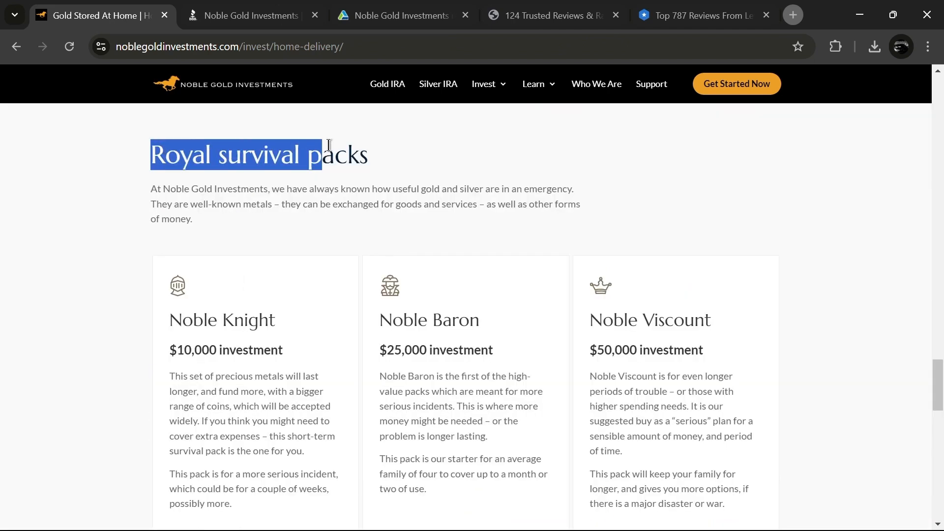
{"action": "scroll", "scroll_direction": "down", "scroll_amount": 3}
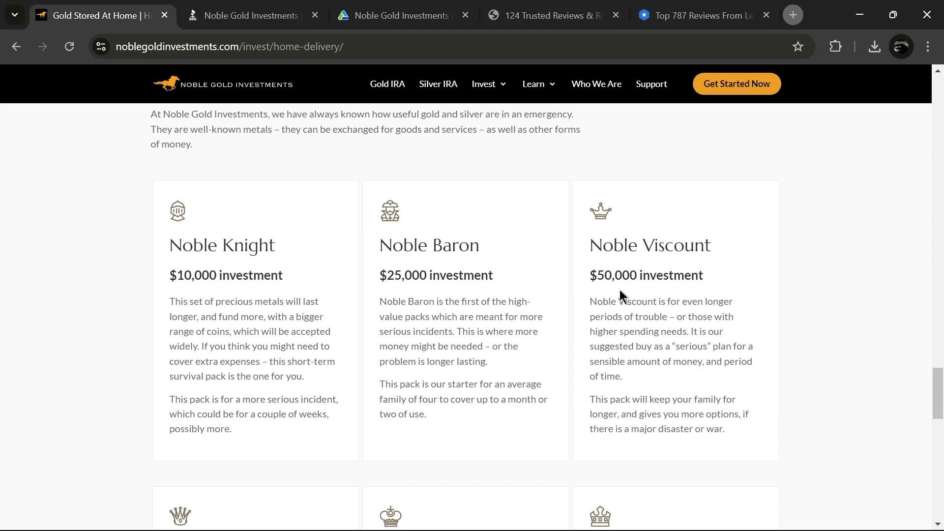
{"action": "scroll", "scroll_direction": "down", "scroll_amount": 3}
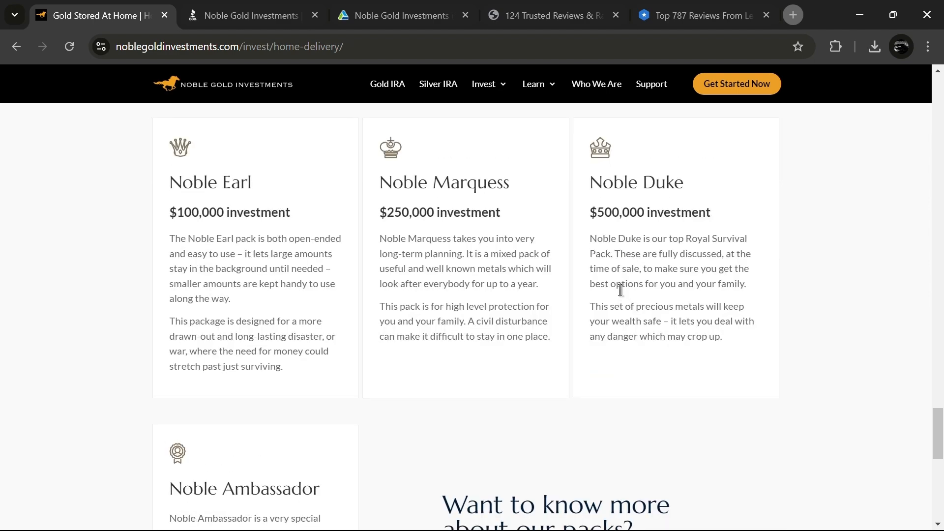
{"action": "scroll", "scroll_direction": "down", "scroll_amount": 3}
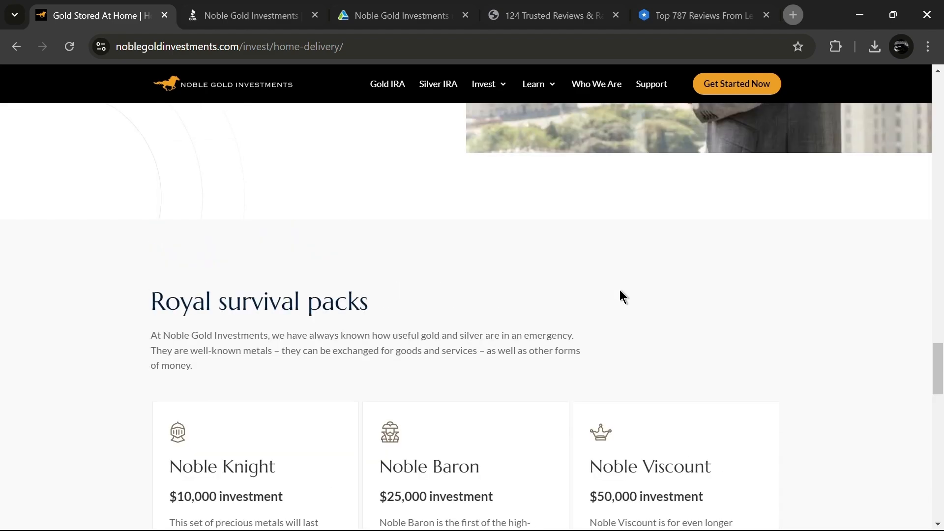
Choose Secure Texas Depository from the Invest menu's product list
{"action": "left_click", "coordinate": [483, 83]}
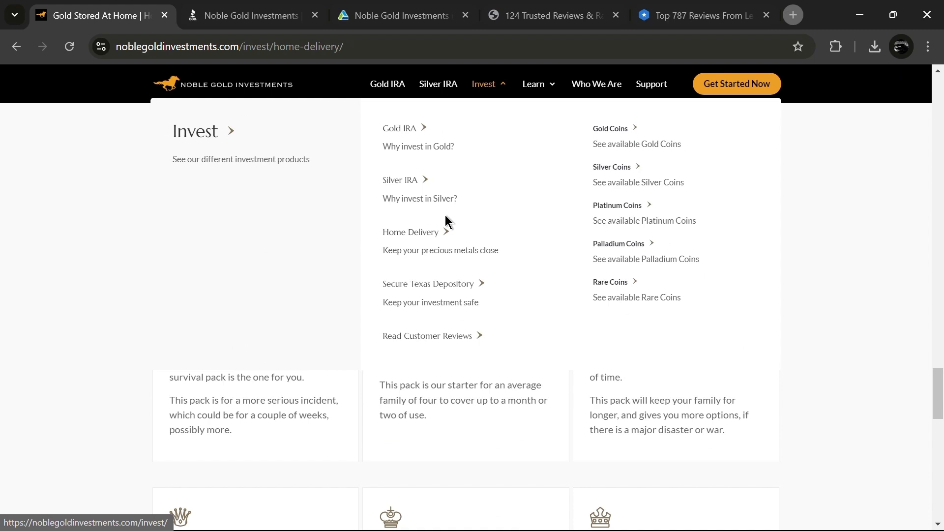
{"action": "left_click", "coordinate": [428, 283]}
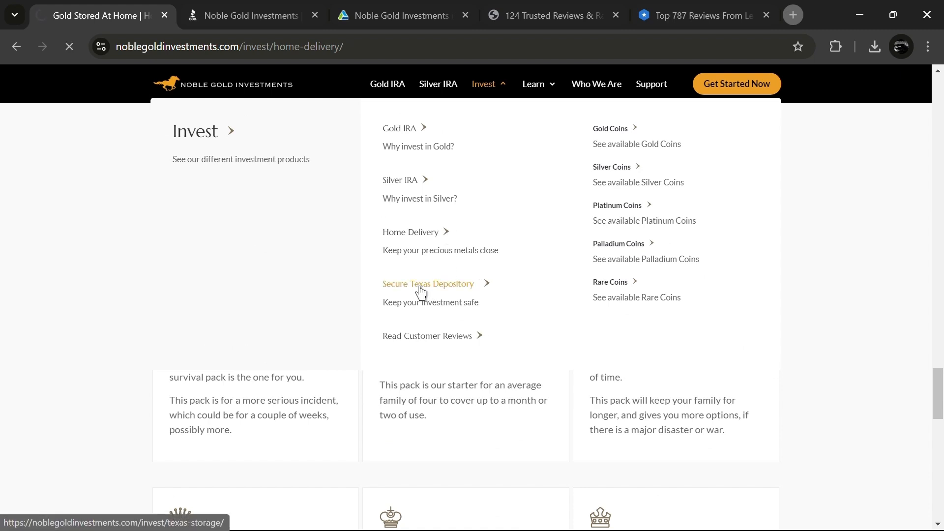
Load the Texas Storage page and scroll to the Physical gold and silver section
{"action": "left_click", "coordinate": [428, 283]}
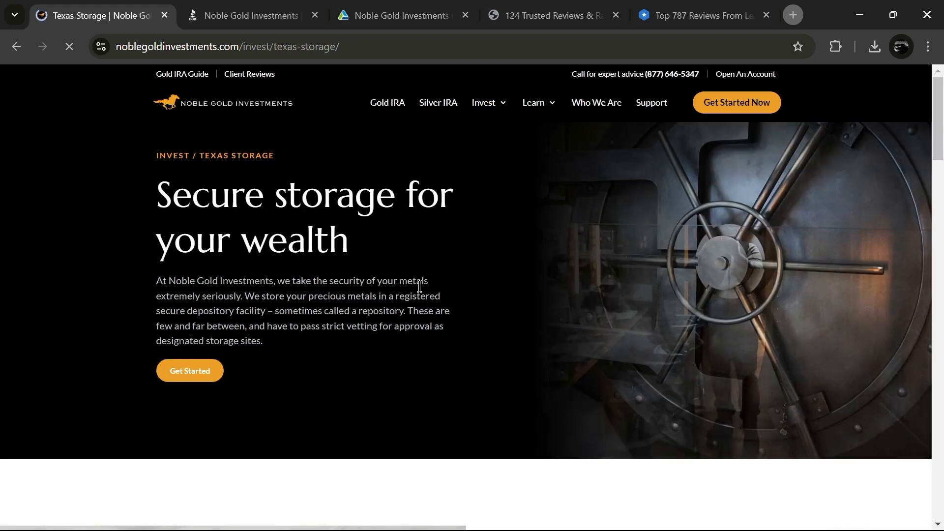
{"action": "scroll", "scroll_direction": "down", "scroll_amount": 3}
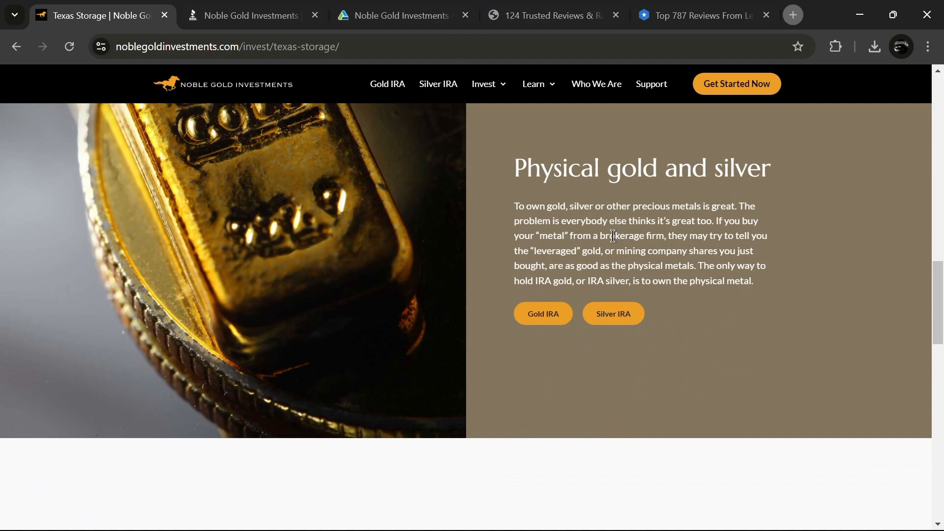
{"action": "scroll", "scroll_direction": "down", "scroll_amount": 3}
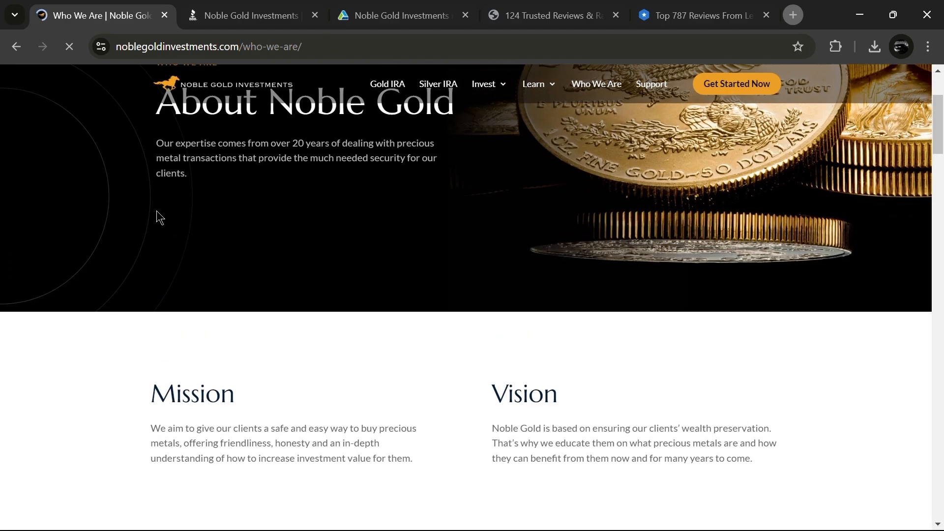
Dismiss the free guide pop-up, scroll to the Why Noble Gold free kit and buyback benefits, and hover the Invest menu
{"action": "scroll", "scroll_direction": "down", "scroll_amount": 3}
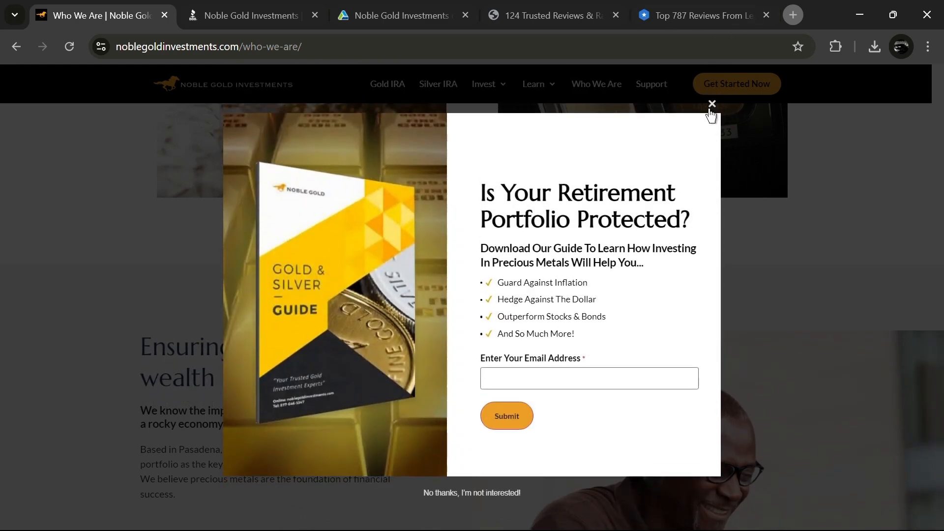
{"action": "left_click", "coordinate": [711, 105]}
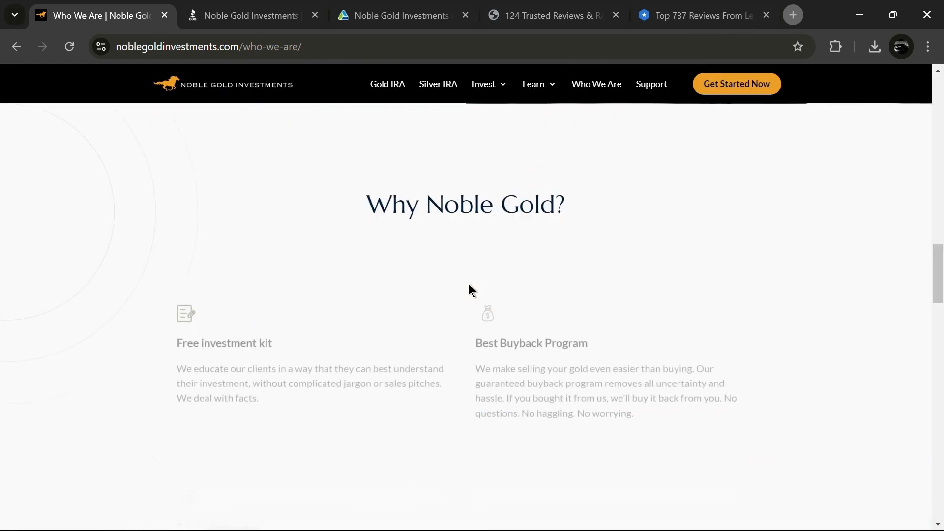
{"action": "scroll", "scroll_direction": "down", "scroll_amount": 3}
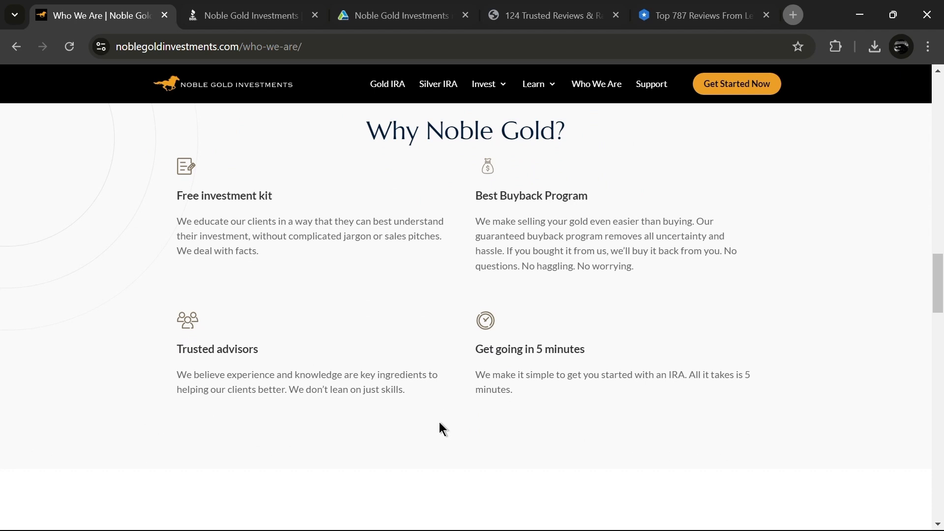
{"action": "mouse_move", "coordinate": [488, 371]}
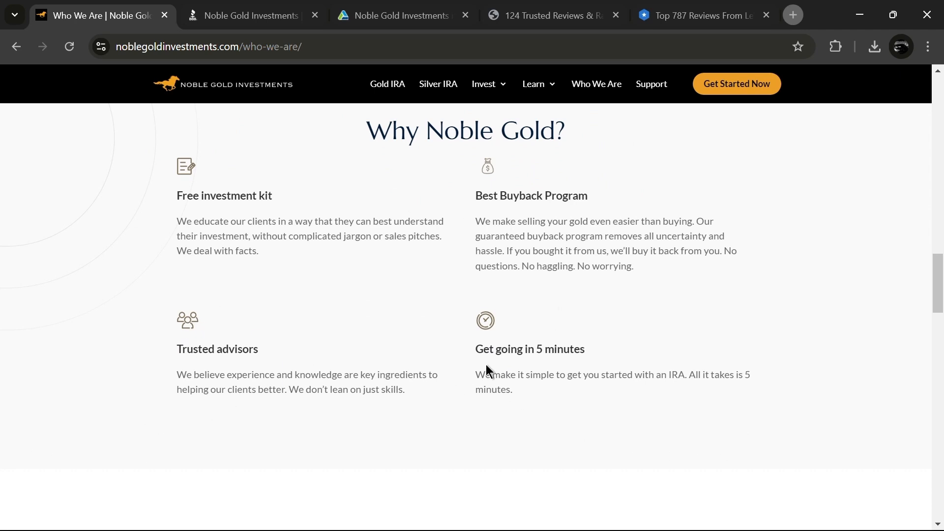
{"action": "mouse_move", "coordinate": [468, 407]}
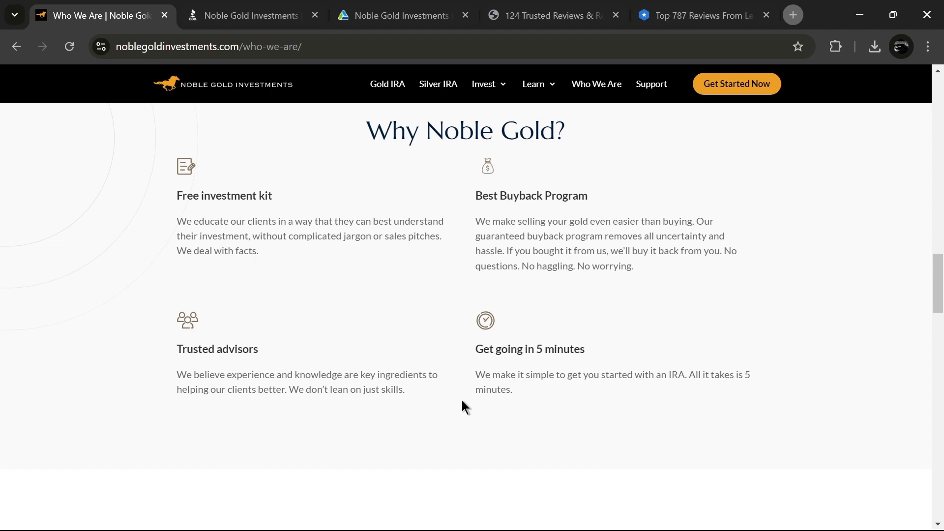
{"action": "left_click", "coordinate": [484, 83]}
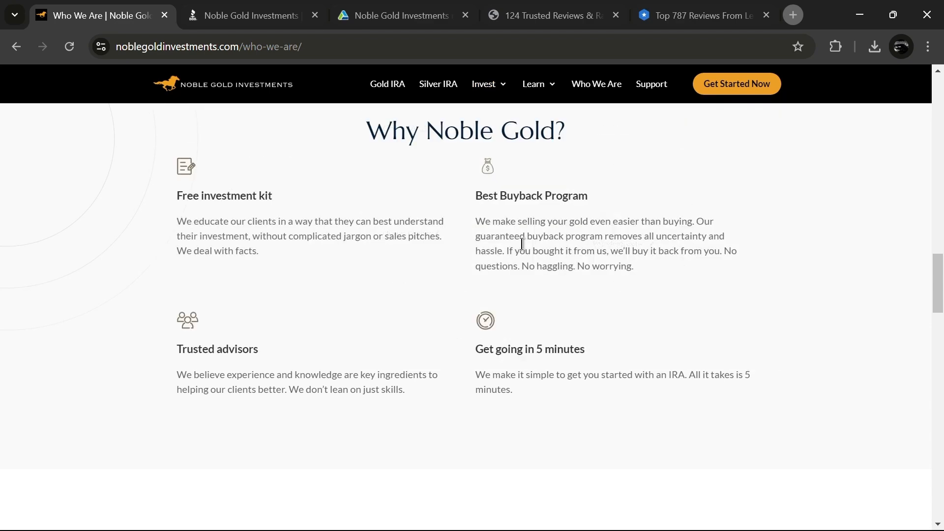
{"action": "left_click", "coordinate": [533, 84]}
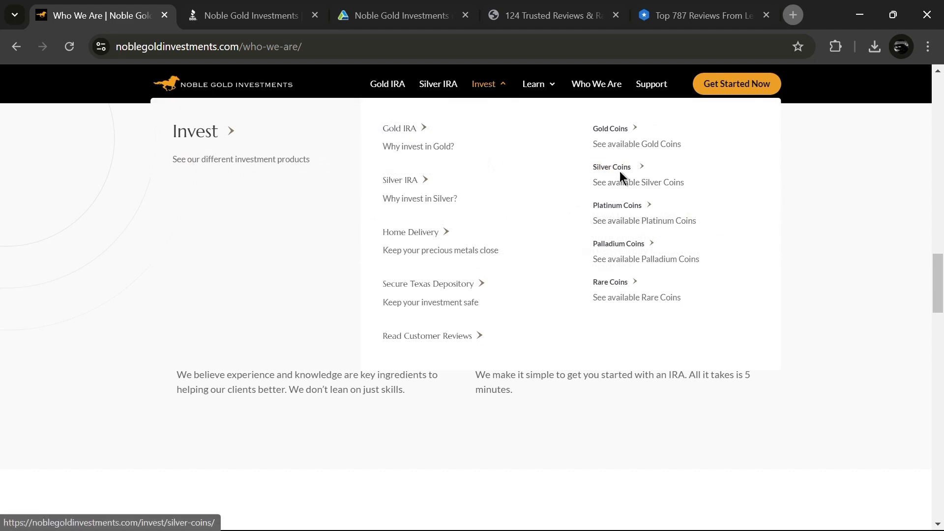
{"action": "mouse_move", "coordinate": [621, 299]}
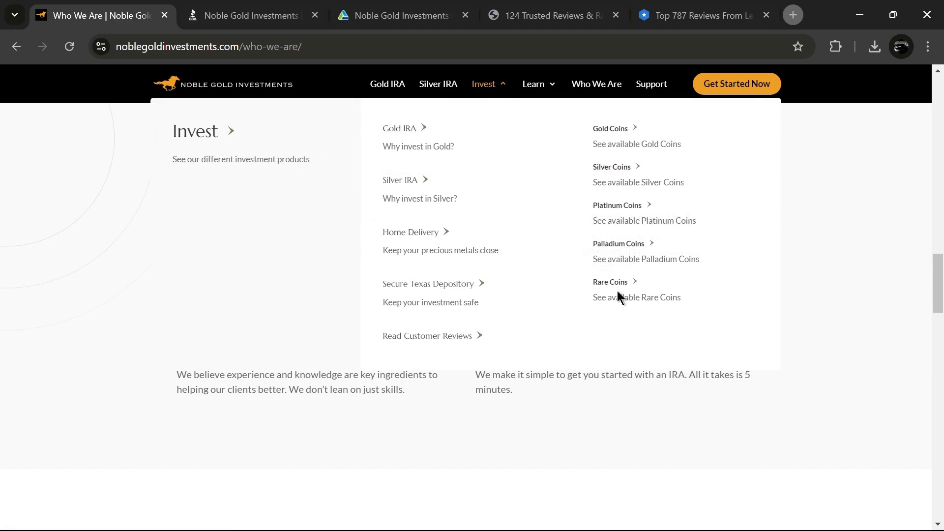
Go to the Home Delivery page and scroll down into the Royal survival packs
{"action": "left_click", "coordinate": [410, 232]}
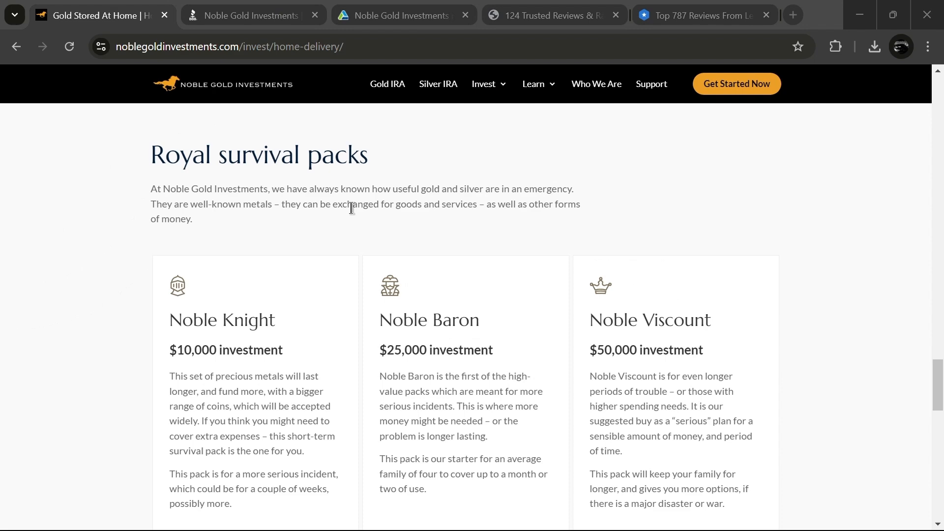
{"action": "scroll", "scroll_direction": "down", "scroll_amount": 3}
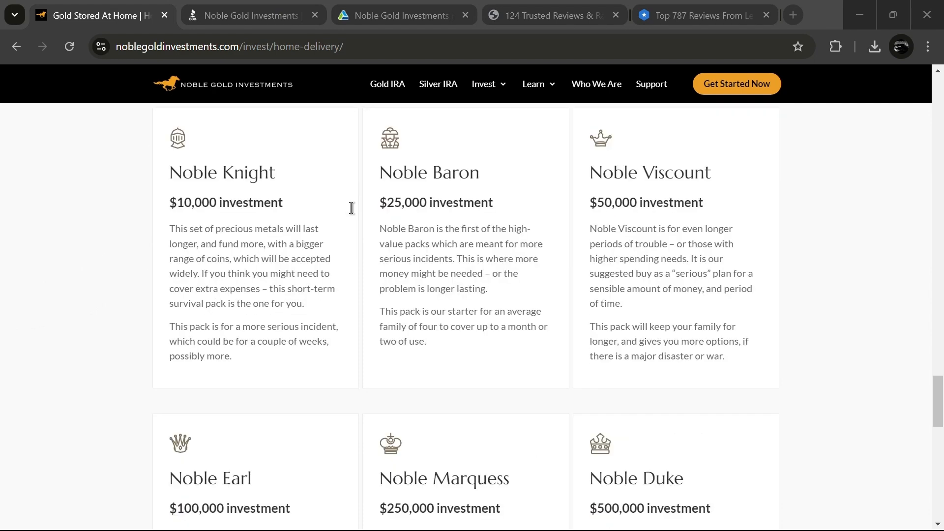
{"action": "scroll", "scroll_direction": "up", "scroll_amount": 3}
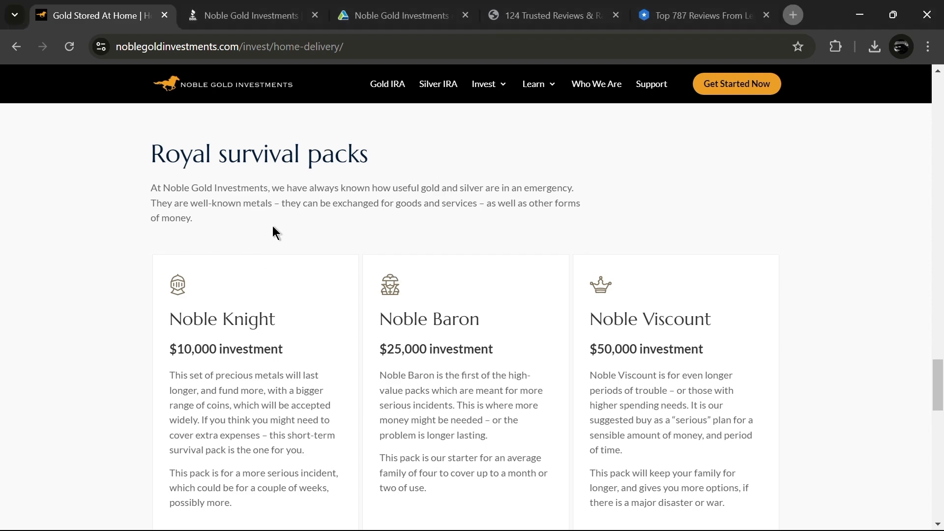
{"action": "scroll", "scroll_direction": "down", "scroll_amount": 3}
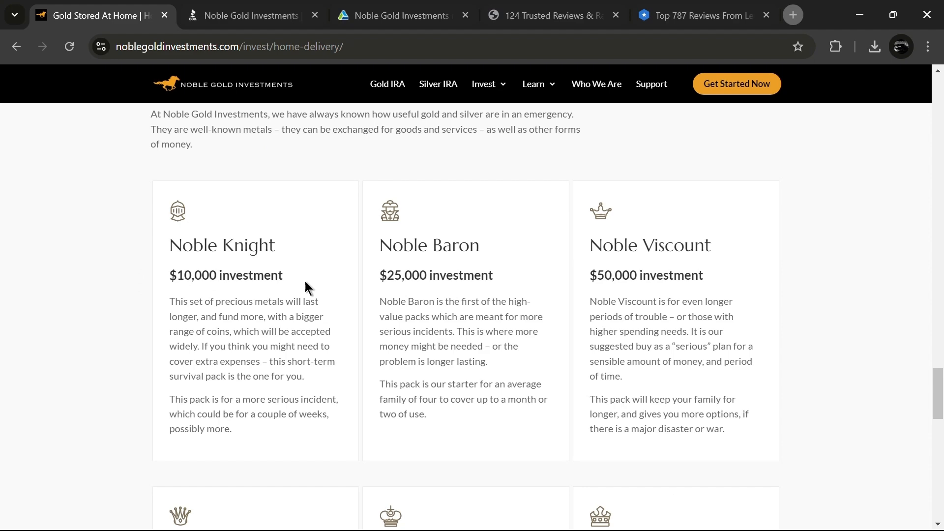
{"action": "scroll", "scroll_direction": "down", "scroll_amount": 3}
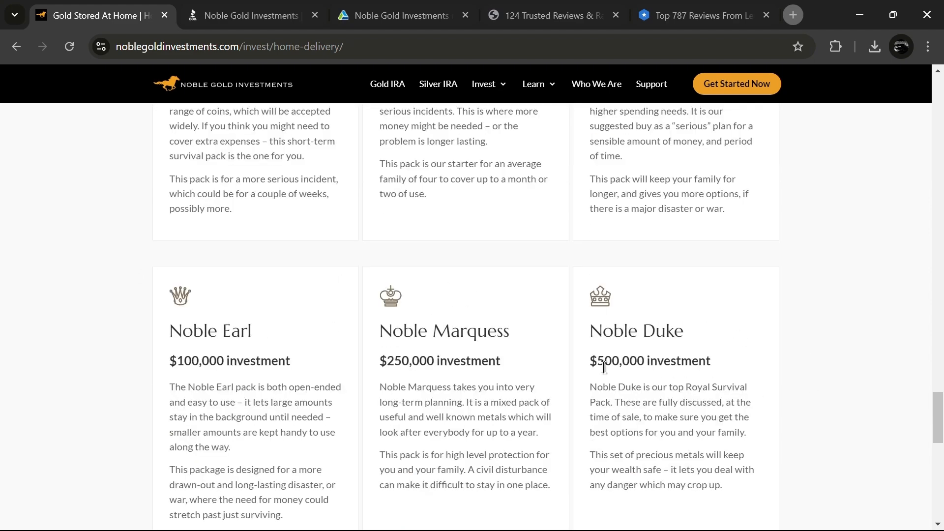
Finish reviewing the packs up to the $500,000 Noble Duke and scroll back to the Bringing precious metals top section
{"action": "scroll", "scroll_direction": "down", "scroll_amount": 3}
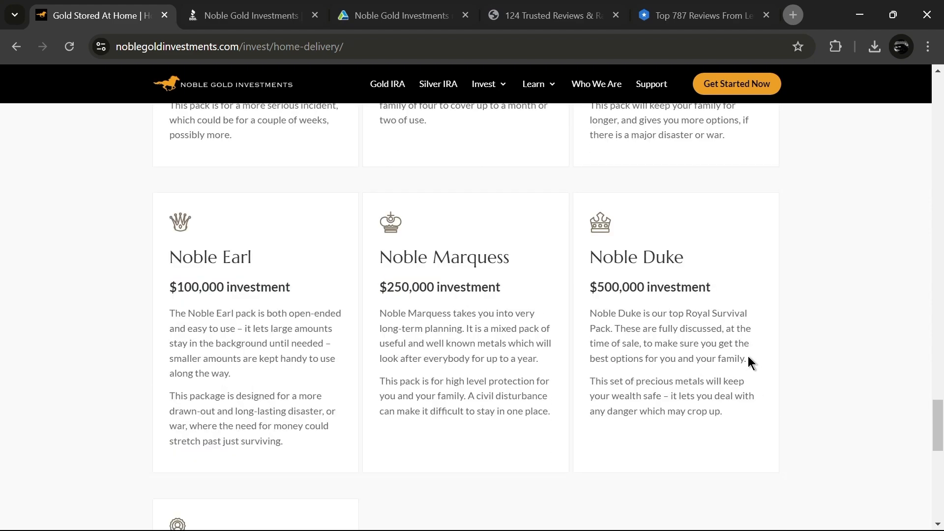
{"action": "scroll", "scroll_direction": "up", "scroll_amount": 3}
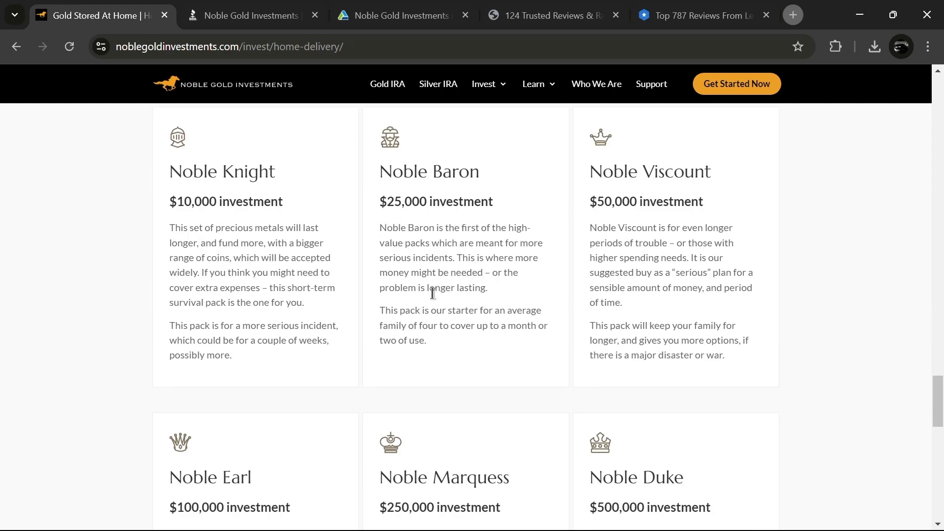
{"action": "scroll", "scroll_direction": "up", "scroll_amount": 3}
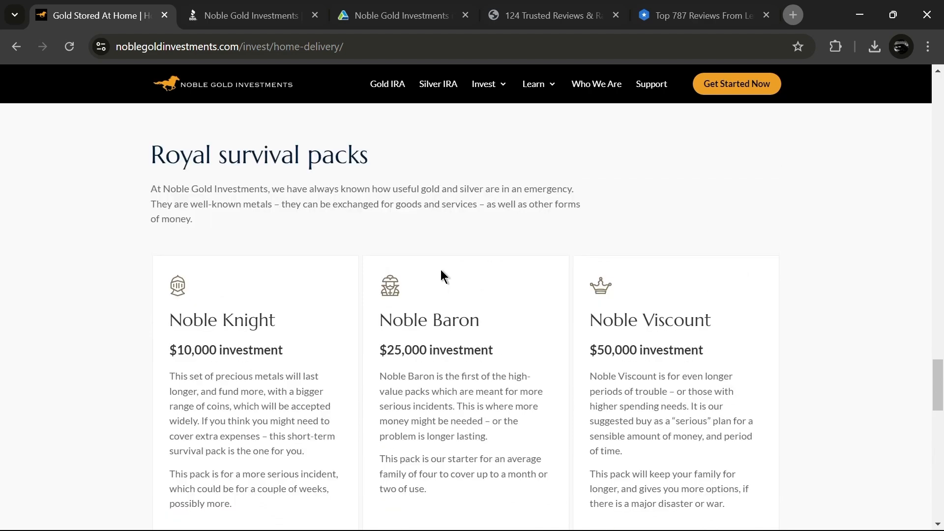
{"action": "mouse_move", "coordinate": [444, 278]}
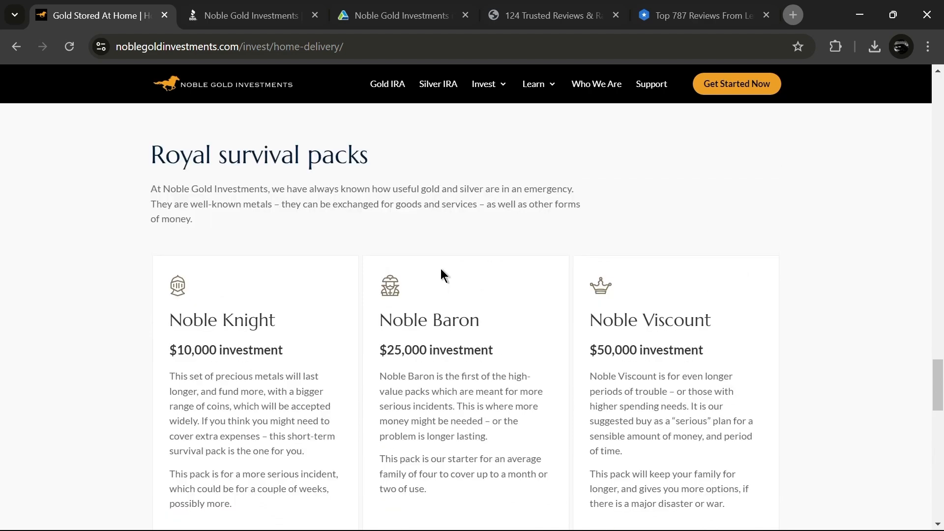
{"action": "left_click", "coordinate": [484, 84]}
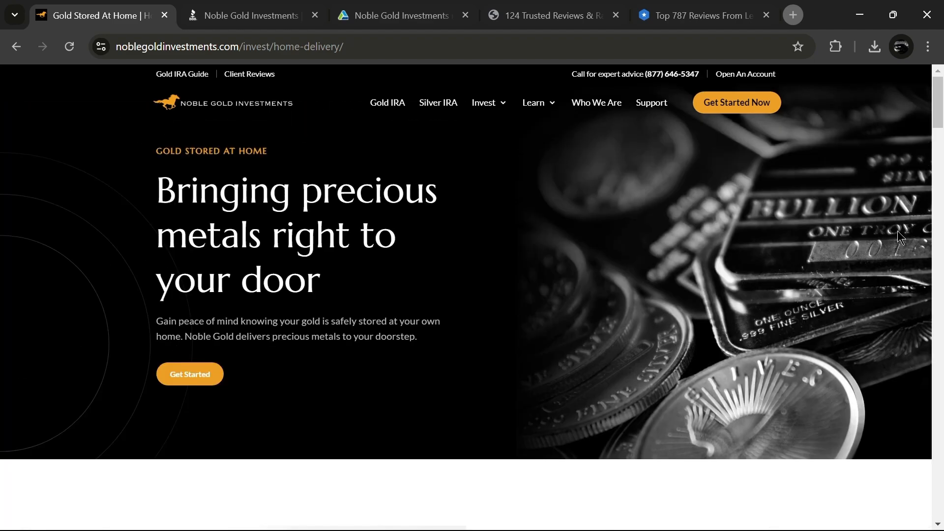
Go to the Secure Texas Depository page from the Invest menu and dismiss the guide pop-up
{"action": "left_click", "coordinate": [485, 102]}
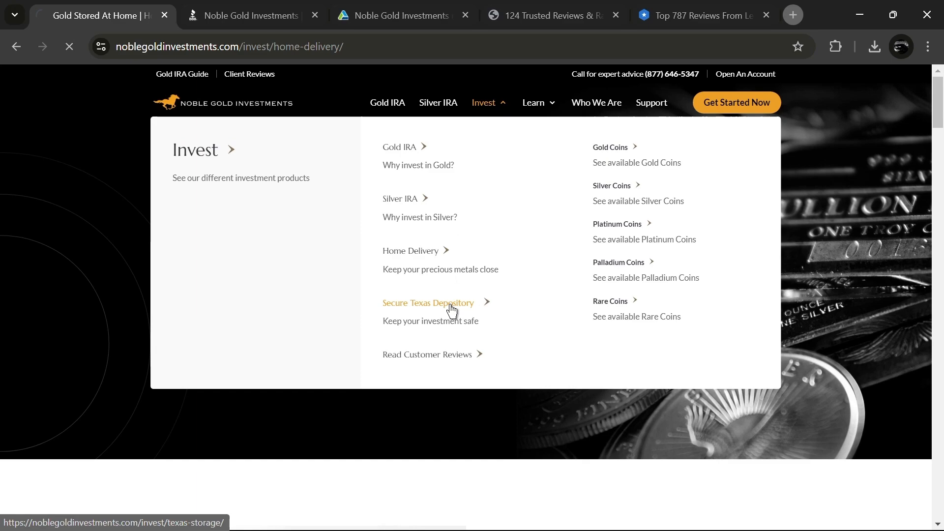
{"action": "left_click", "coordinate": [428, 303]}
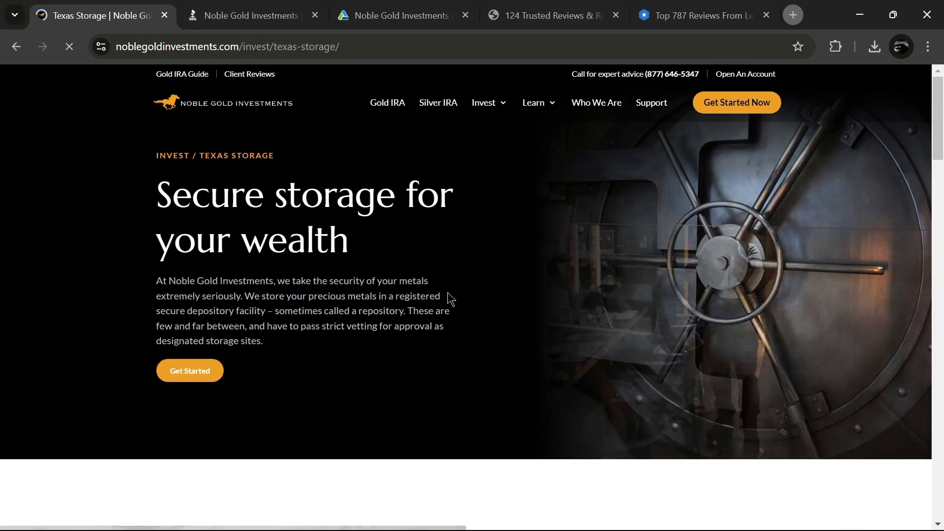
{"action": "scroll", "scroll_direction": "down", "scroll_amount": 3}
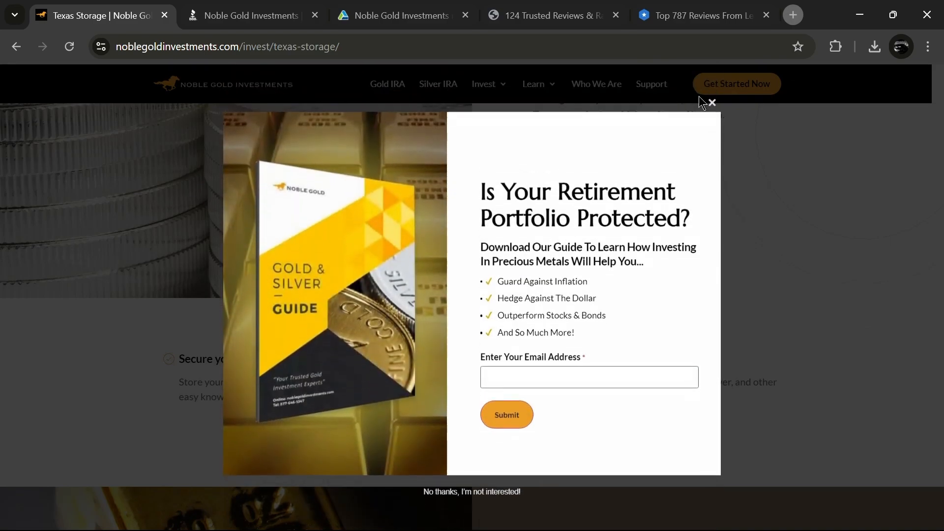
{"action": "left_click", "coordinate": [711, 102]}
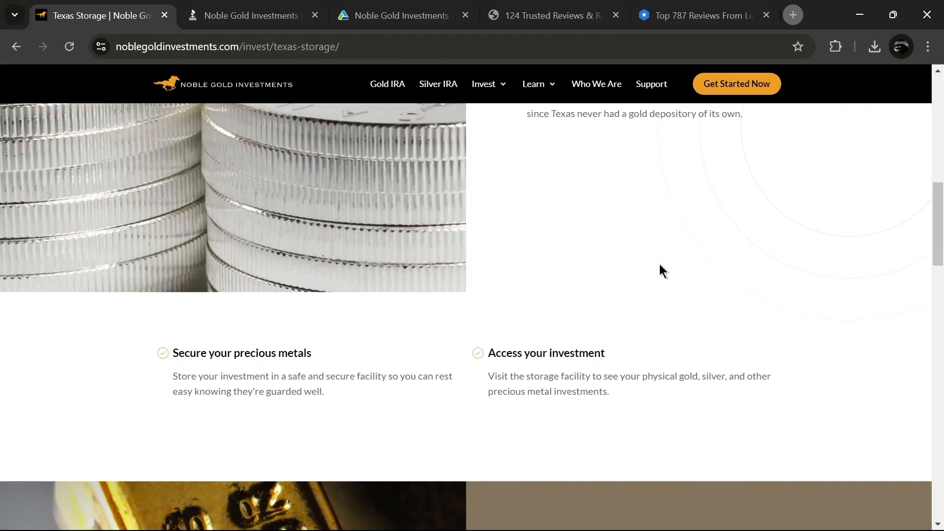
Read down to the Why Texas? section on state rights, then bring the Invest menu back up
{"action": "scroll", "scroll_direction": "down", "scroll_amount": 3}
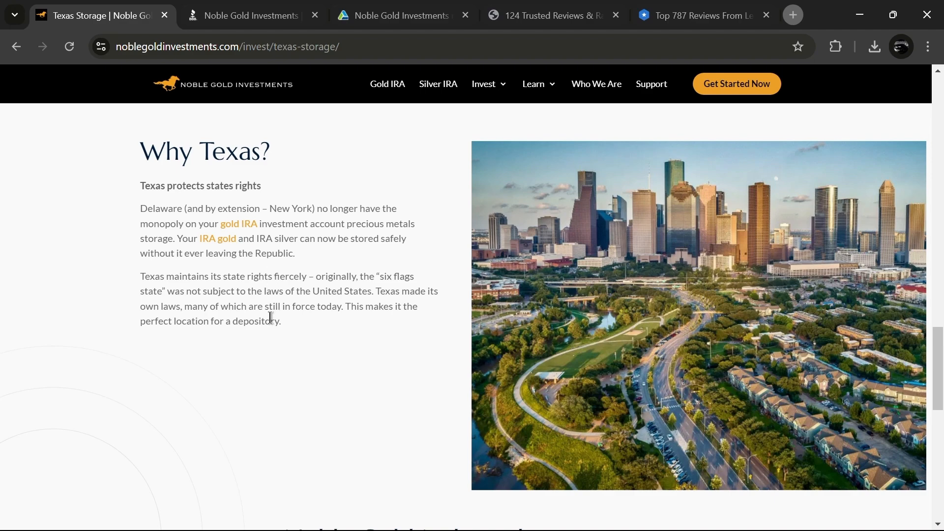
{"action": "scroll", "scroll_direction": "down", "scroll_amount": 3}
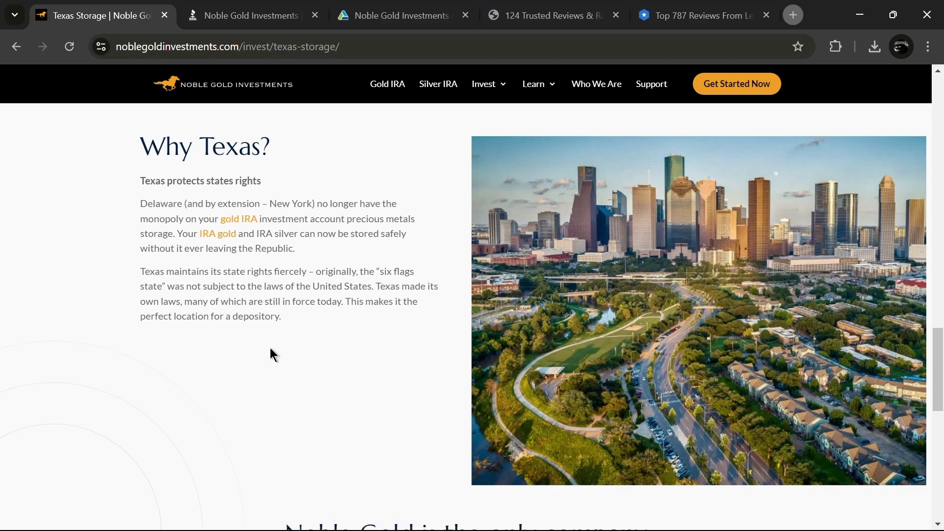
{"action": "left_click", "coordinate": [485, 84]}
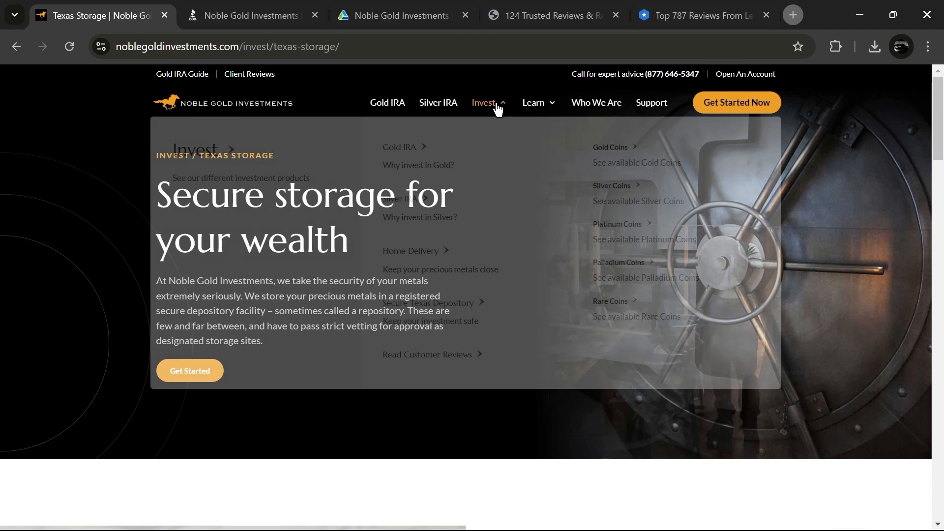
Visit the Gold IRA page, then the Silver IRA page 'Plan For The Future With A Silver IRA'
{"action": "left_click", "coordinate": [399, 146]}
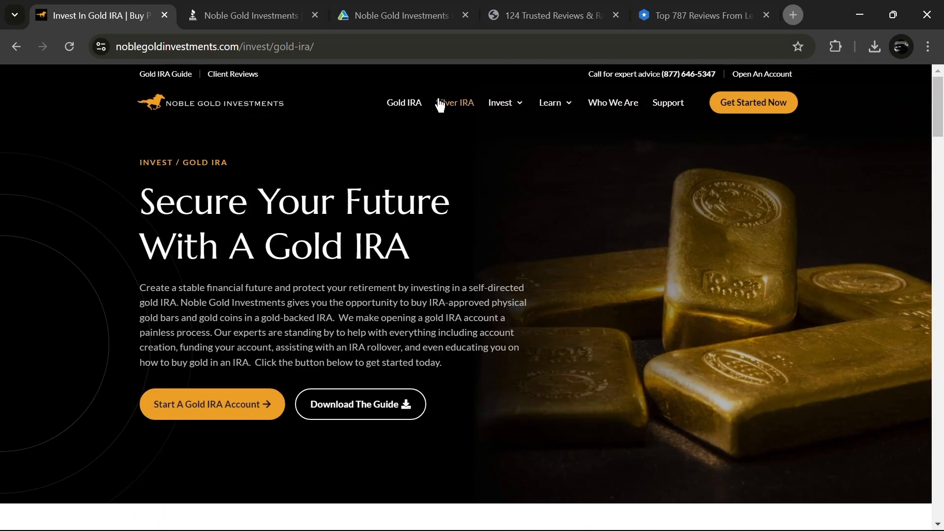
{"action": "left_click", "coordinate": [454, 102]}
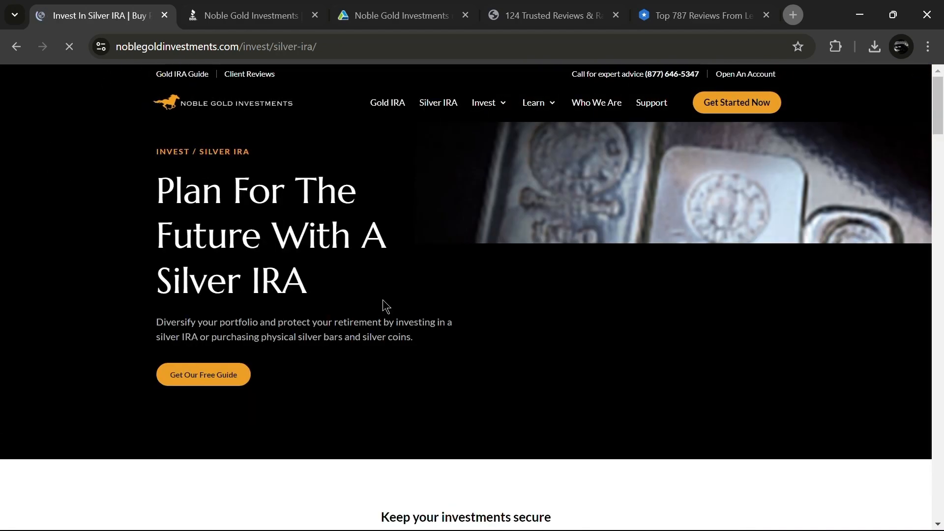
{"action": "scroll", "scroll_direction": "down", "scroll_amount": 3}
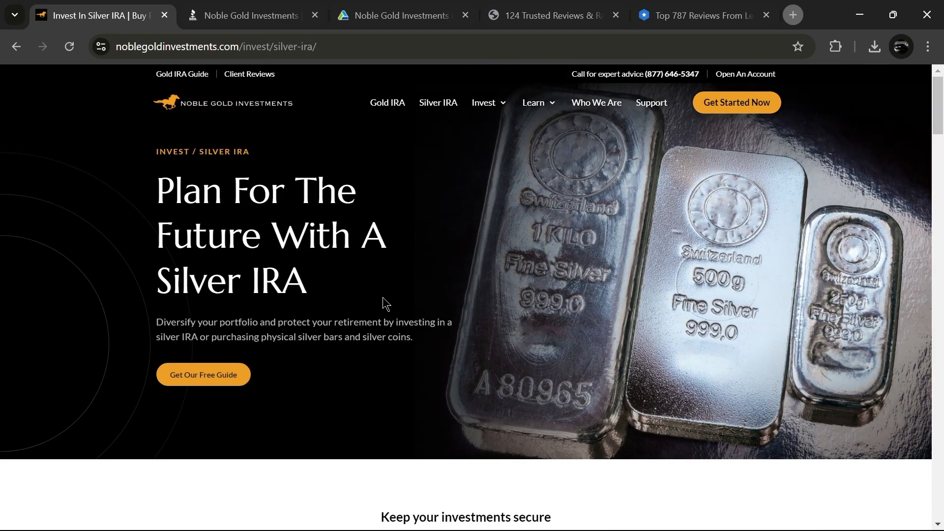
{"action": "mouse_move", "coordinate": [386, 289]}
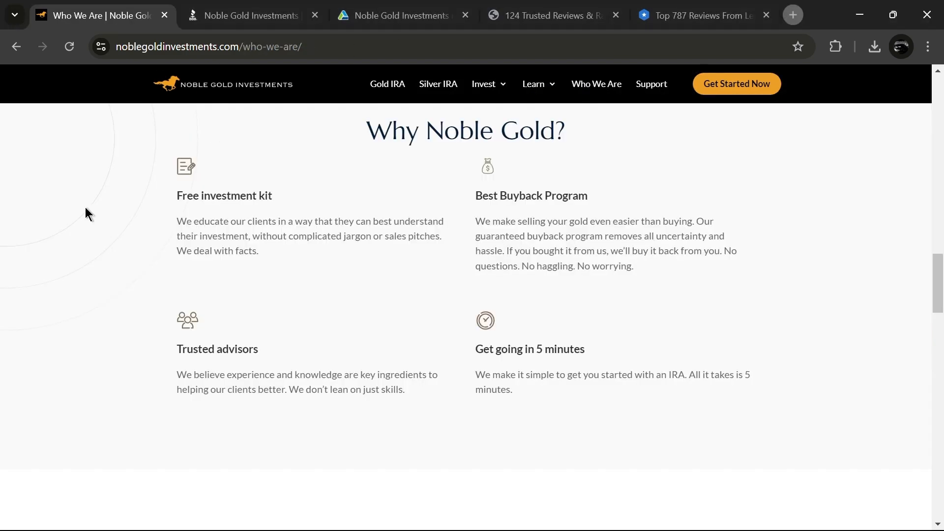
{"action": "mouse_move", "coordinate": [649, 282]}
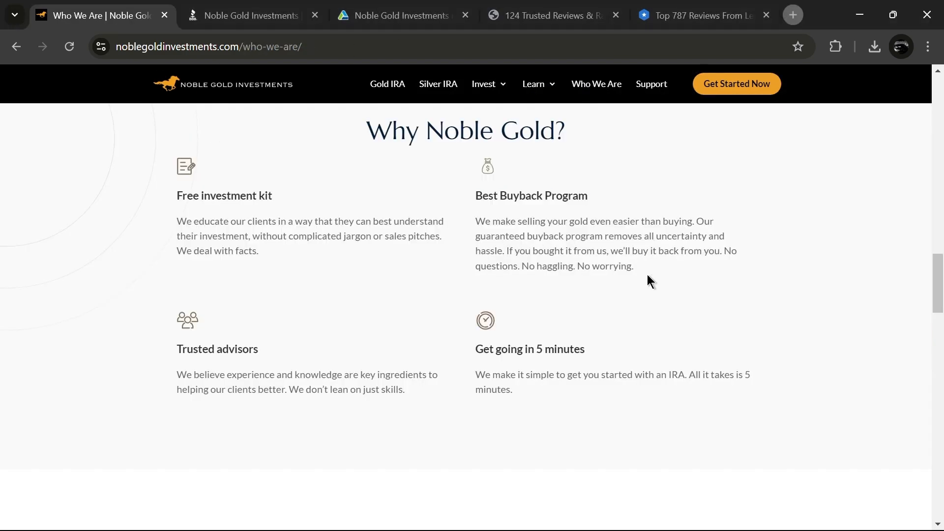
Highlight the Best Buyback Program description in the Why Noble Gold? section
{"action": "left_click_drag", "start_coordinate": [476, 222], "coordinate": [633, 266]}
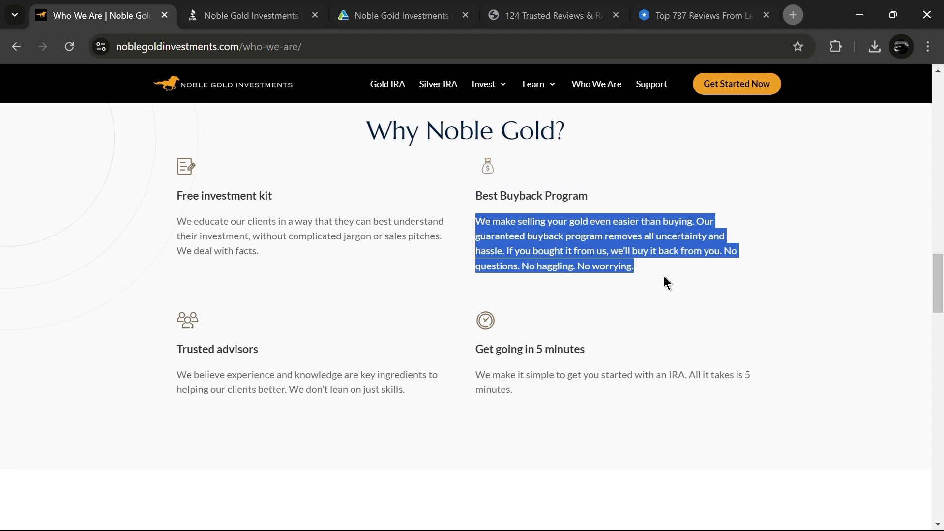
{"action": "left_click", "coordinate": [647, 235]}
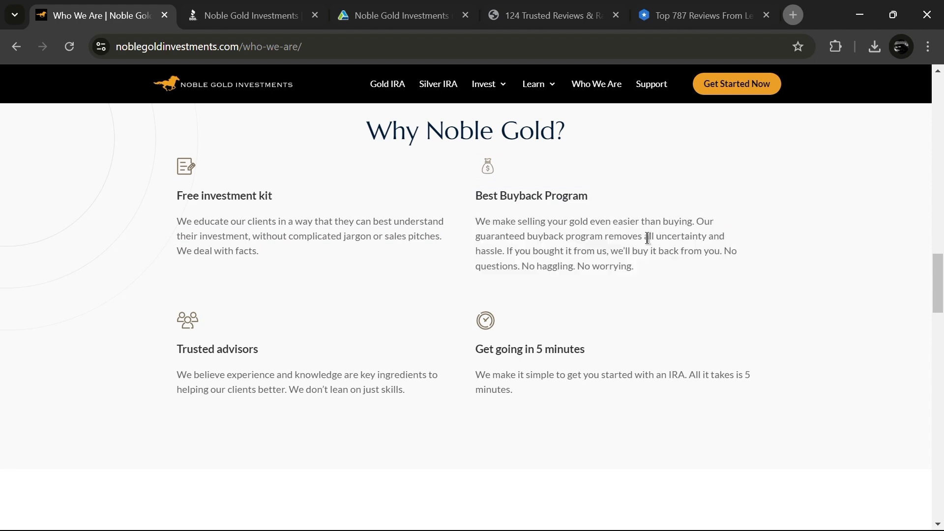
{"action": "mouse_move", "coordinate": [626, 281]}
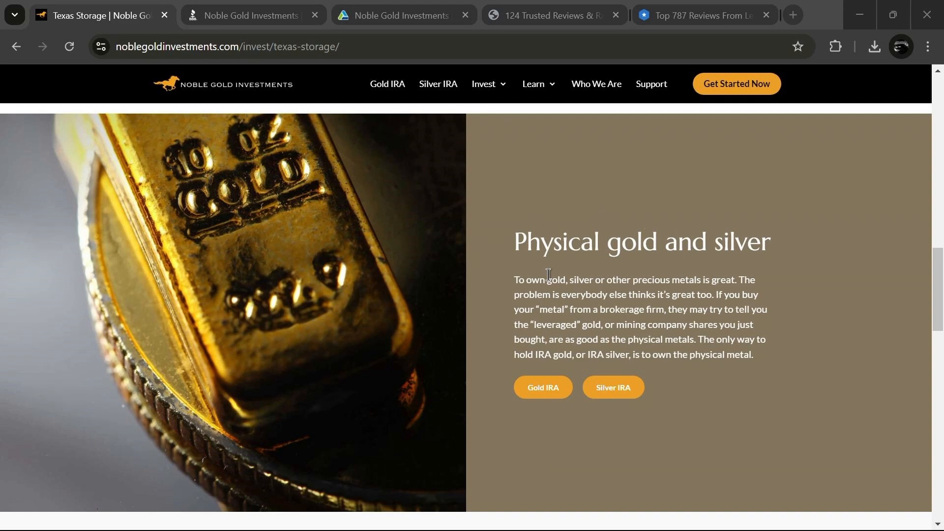
{"action": "mouse_move", "coordinate": [525, 266]}
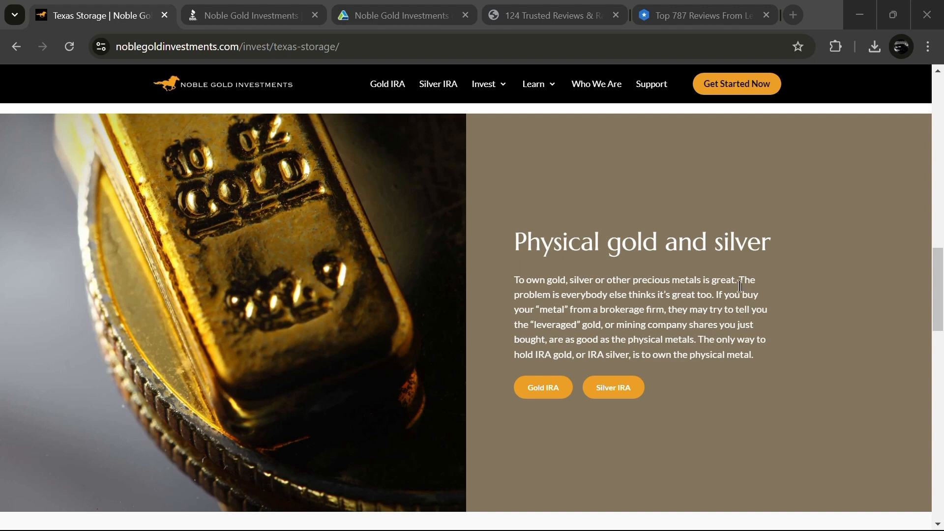
Hover the Invest menu on the Texas Storage page to show its product list
{"action": "left_click", "coordinate": [482, 84]}
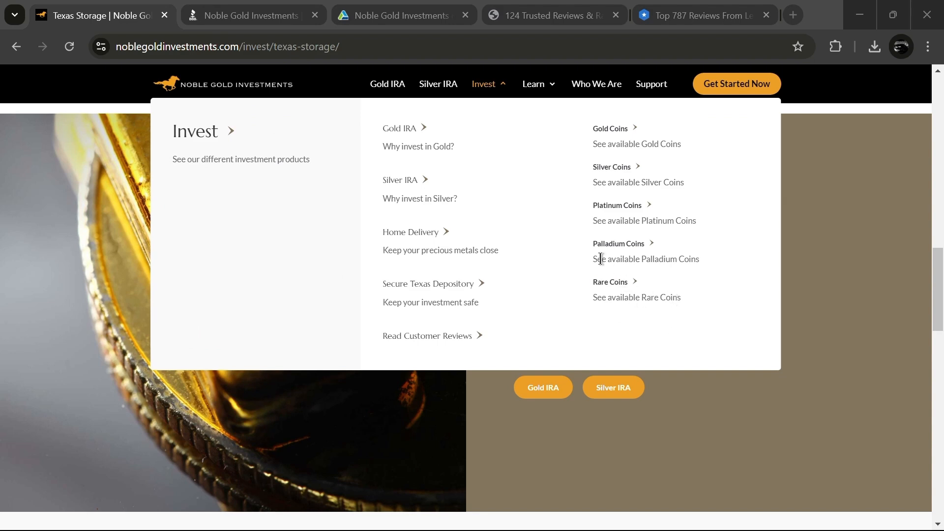
{"action": "mouse_move", "coordinate": [836, 203]}
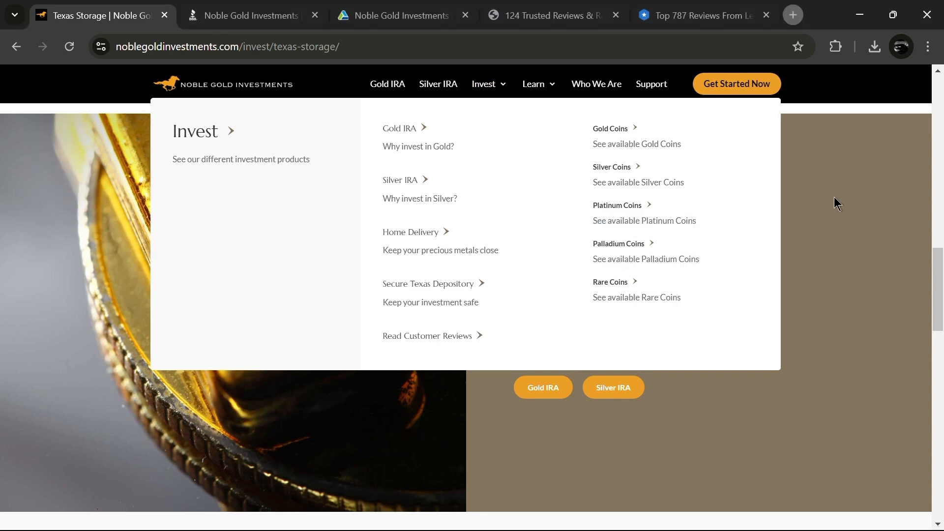
{"action": "mouse_move", "coordinate": [836, 202]}
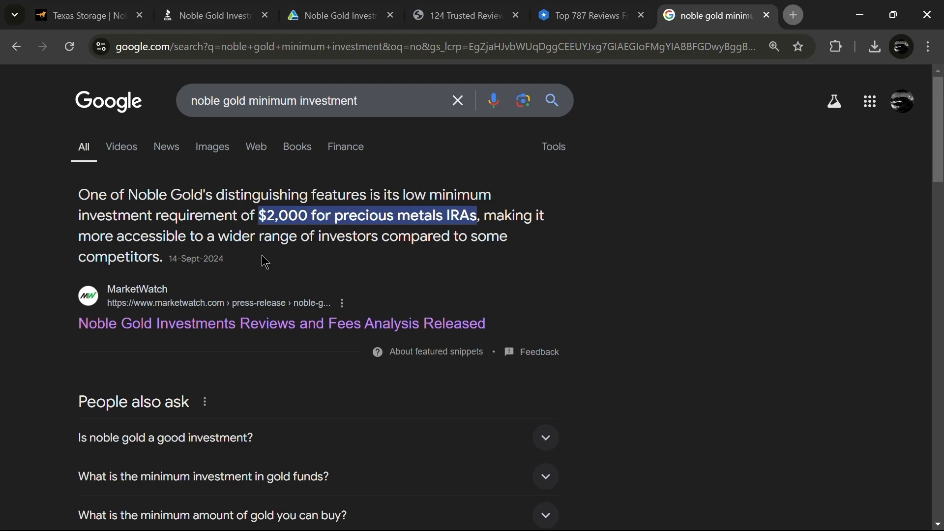
Open the MarketWatch 'Noble Gold Investments Reviews and Fees Analysis Released' result citing a $2,000 IRA minimum
{"action": "left_click", "coordinate": [280, 323]}
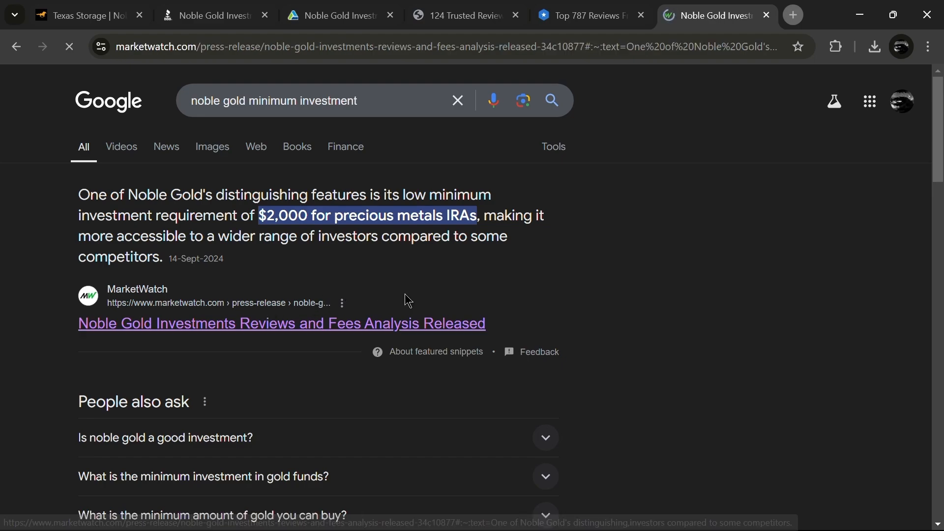
{"action": "left_click", "coordinate": [282, 324]}
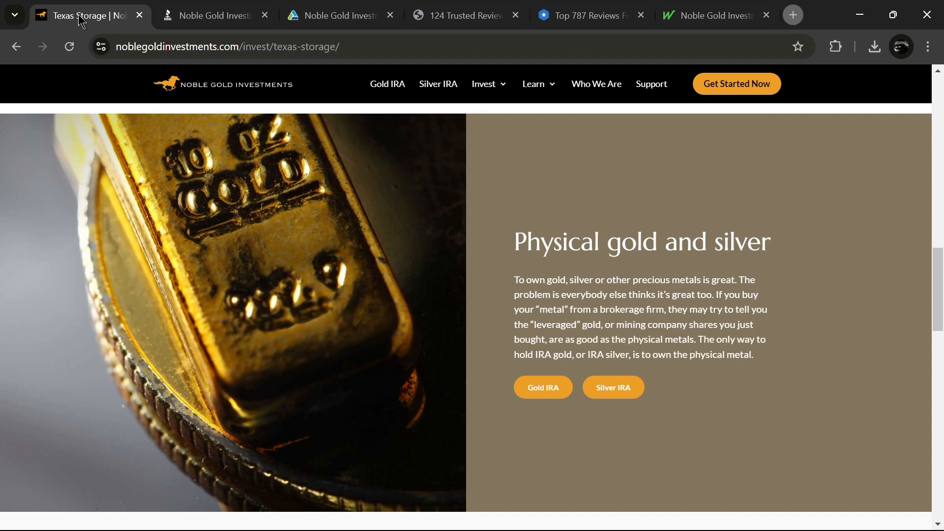
{"action": "mouse_move", "coordinate": [272, 90]}
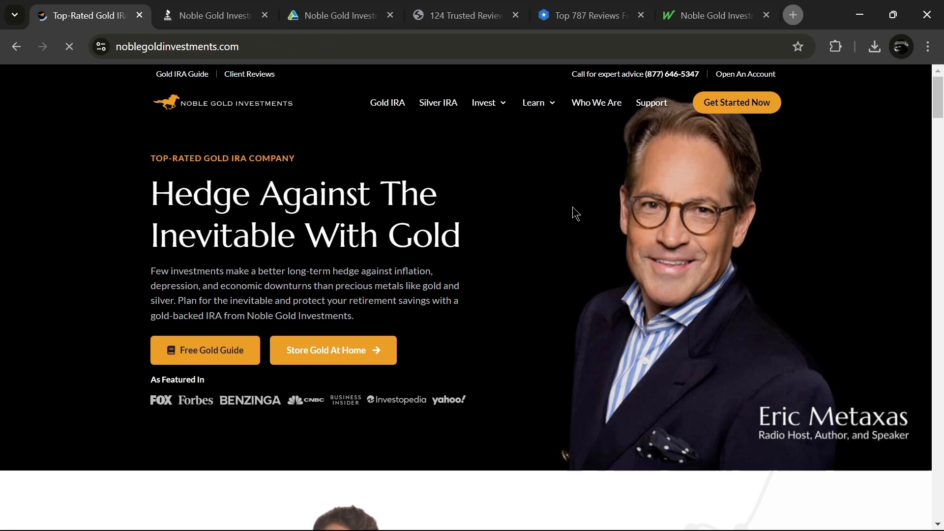
{"action": "mouse_move", "coordinate": [565, 224]}
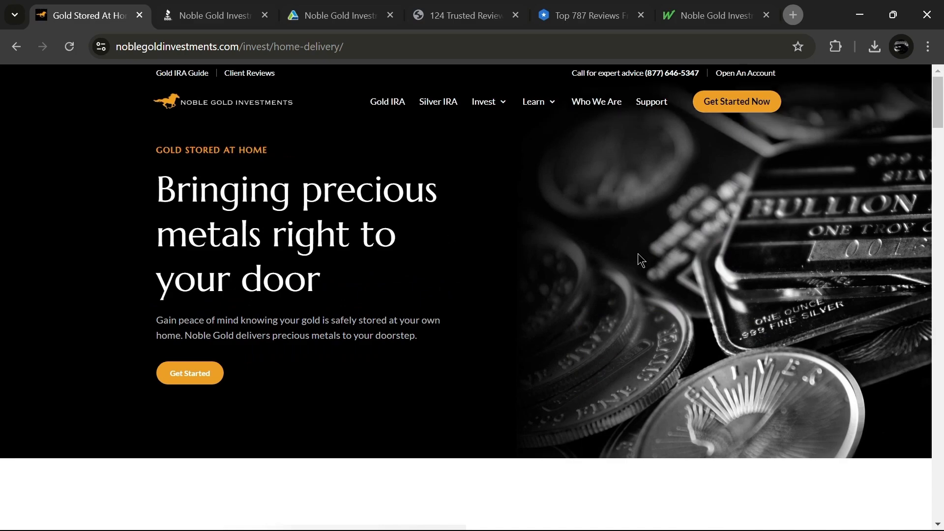
Browse the Store Gold At Home page and return to the Noble Gold homepage via the logo
{"action": "scroll", "scroll_direction": "down", "scroll_amount": 3}
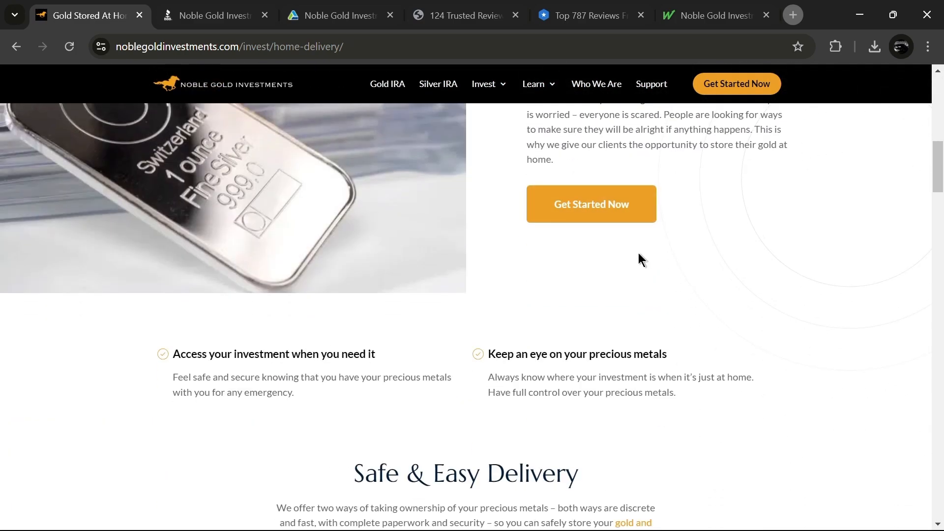
{"action": "scroll", "scroll_direction": "down", "scroll_amount": 3}
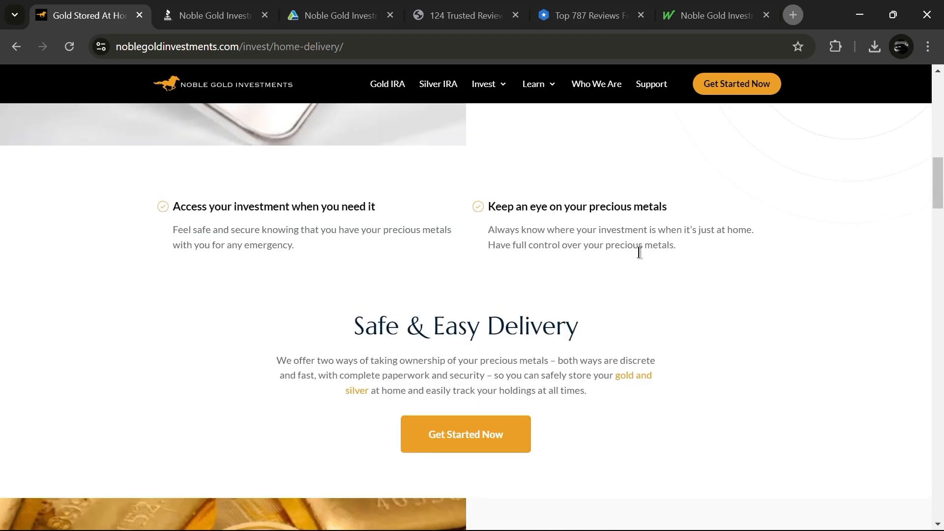
{"action": "scroll", "scroll_direction": "up", "scroll_amount": 3}
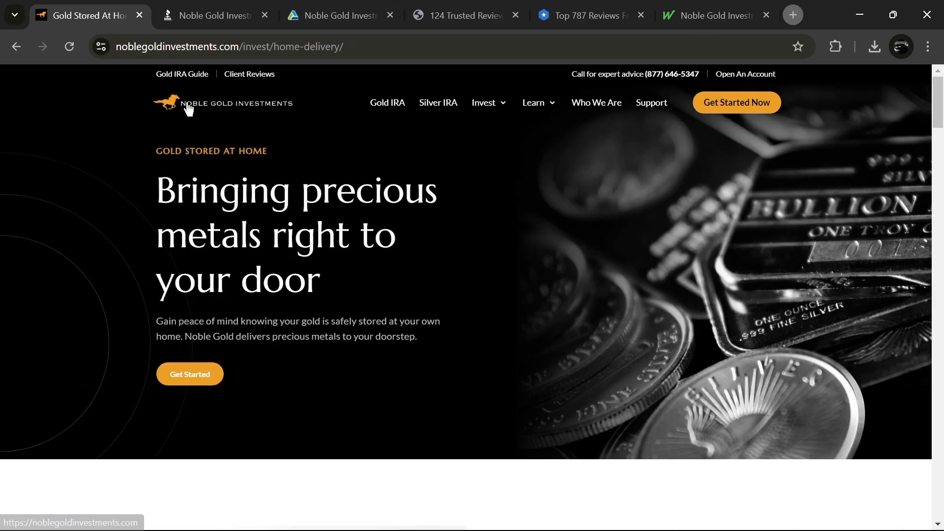
{"action": "left_click", "coordinate": [168, 102]}
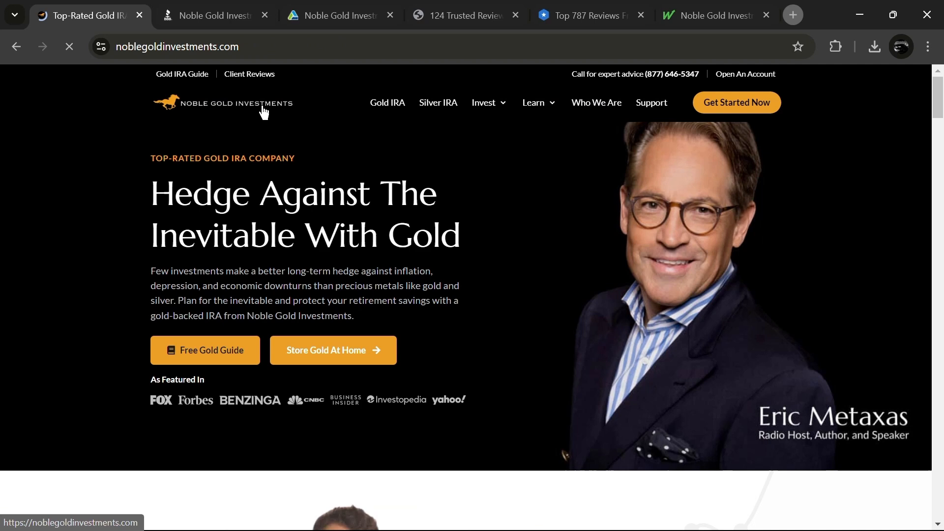
{"action": "left_click", "coordinate": [69, 46]}
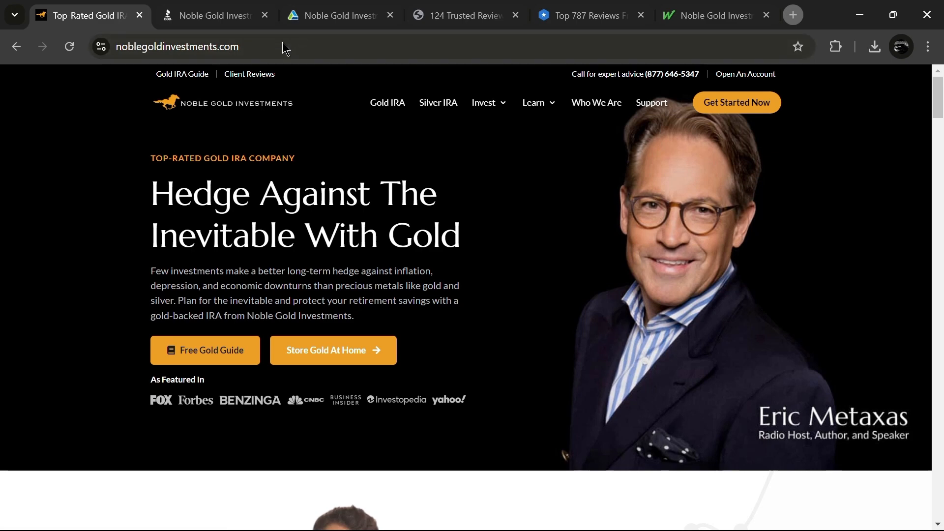
{"action": "mouse_move", "coordinate": [235, 66]}
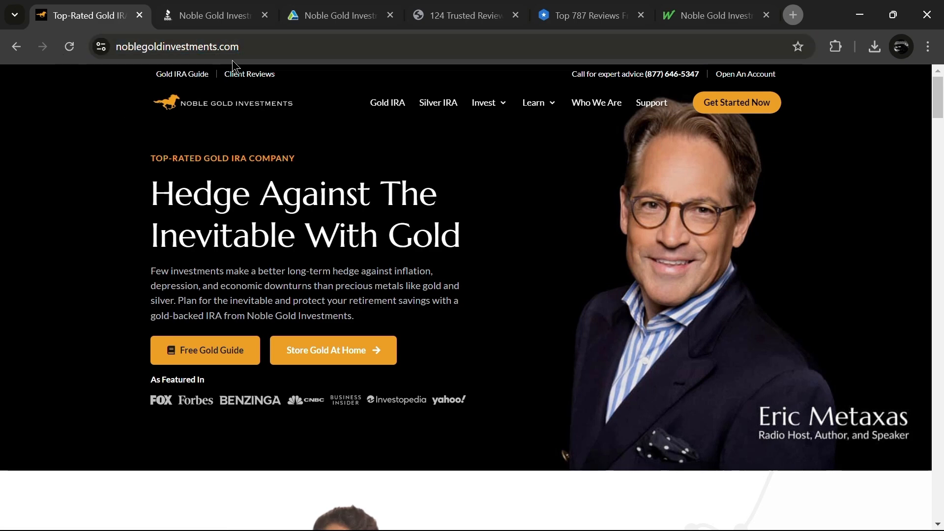
{"action": "mouse_move", "coordinate": [244, 147]}
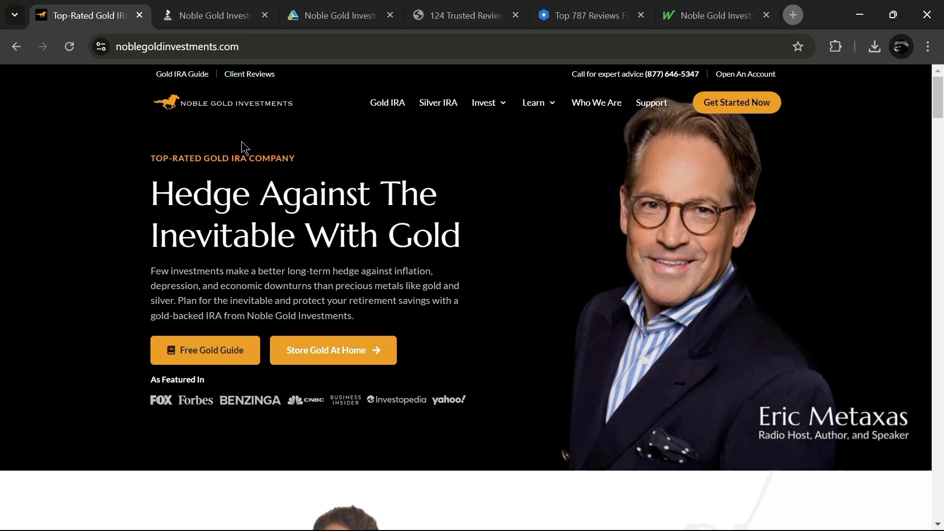
Open the Free Gold & Silver Guide page from the homepage
{"action": "left_click", "coordinate": [205, 350]}
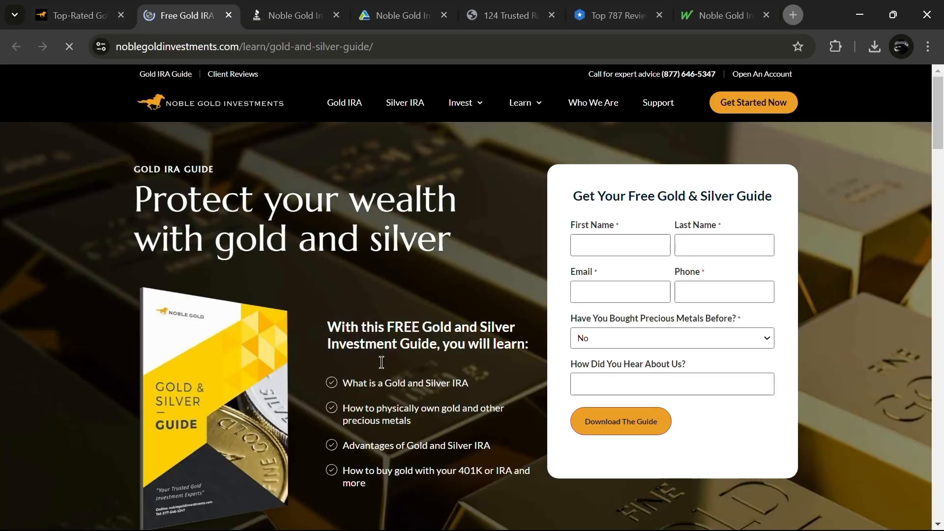
Skim the homepage sections, then open the Gold IRA Guide link in a new tab
{"action": "scroll", "scroll_direction": "down", "scroll_amount": 3}
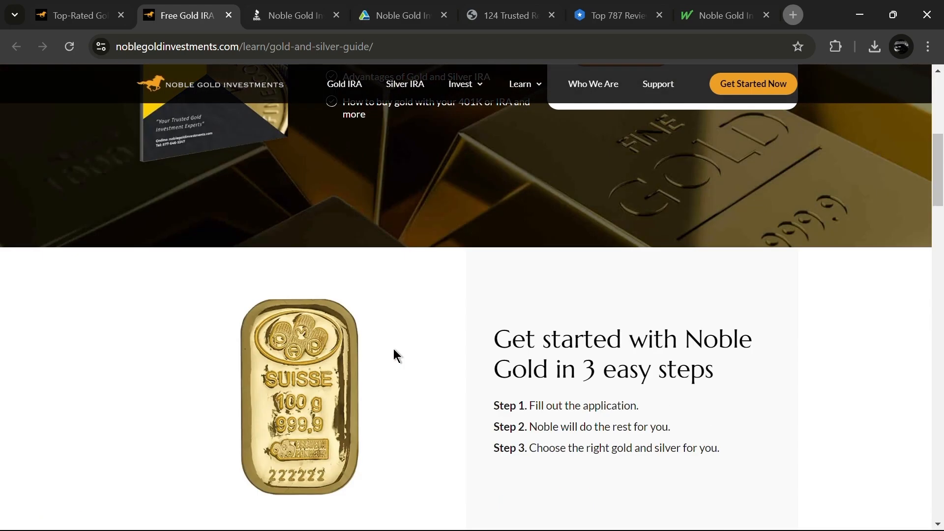
{"action": "scroll", "scroll_direction": "down", "scroll_amount": 3}
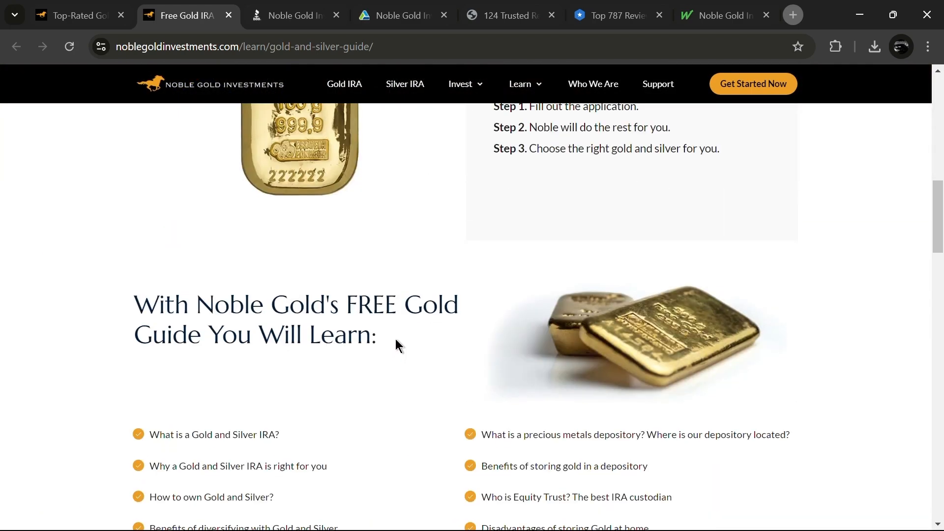
{"action": "scroll", "scroll_direction": "down", "scroll_amount": 3}
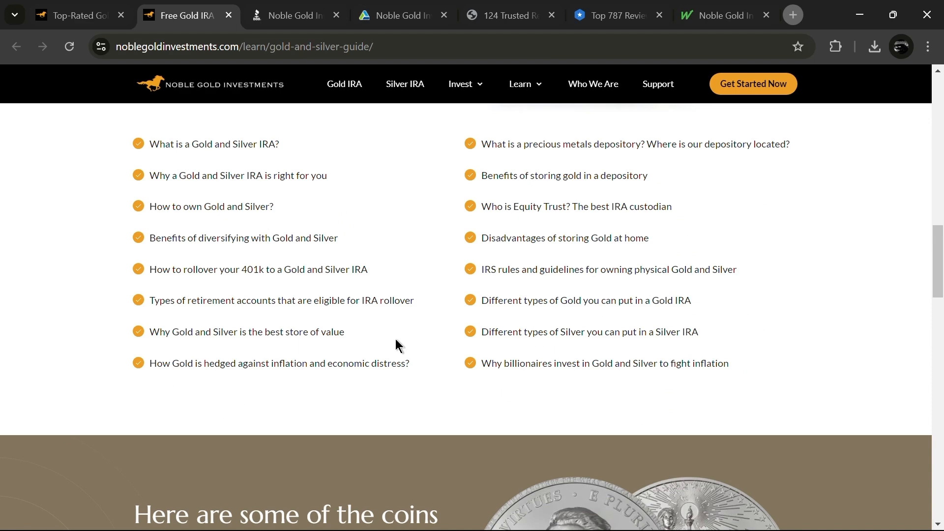
{"action": "scroll", "scroll_direction": "up", "scroll_amount": 3}
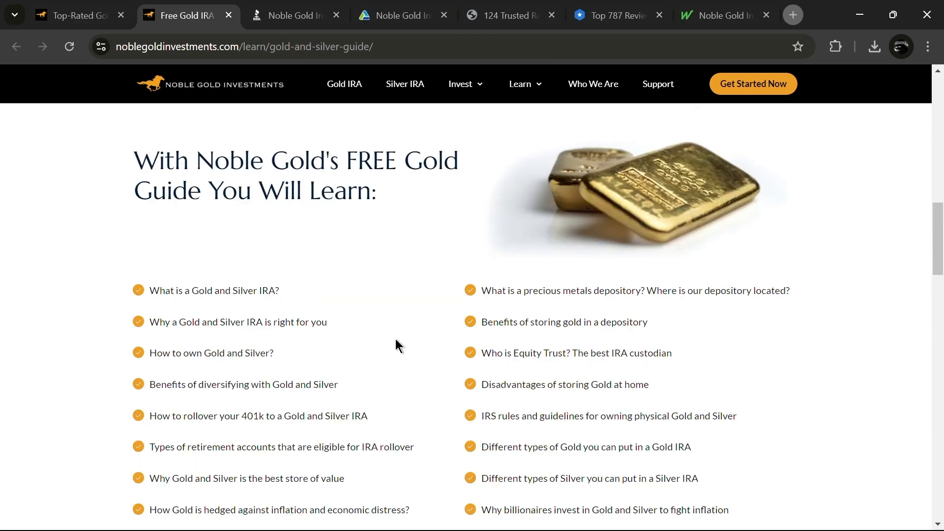
{"action": "mouse_move", "coordinate": [389, 247]}
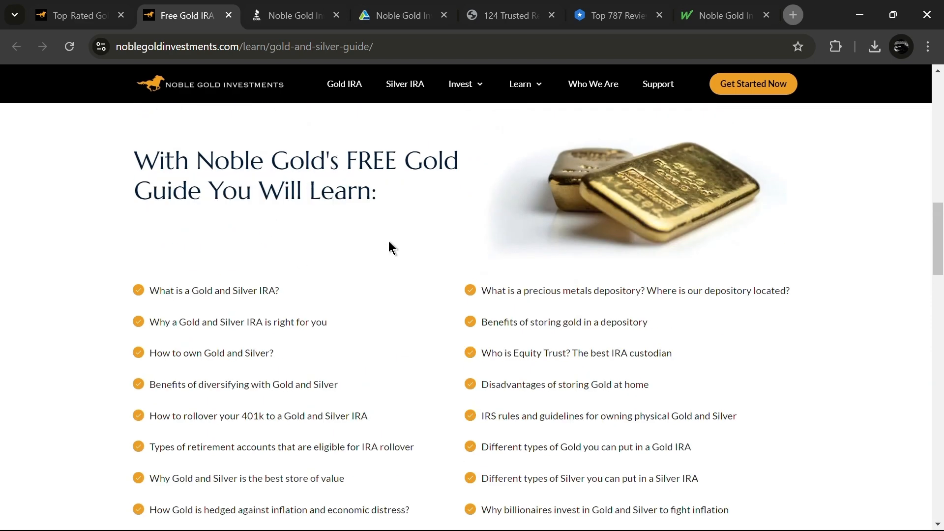
{"action": "left_click", "coordinate": [460, 84]}
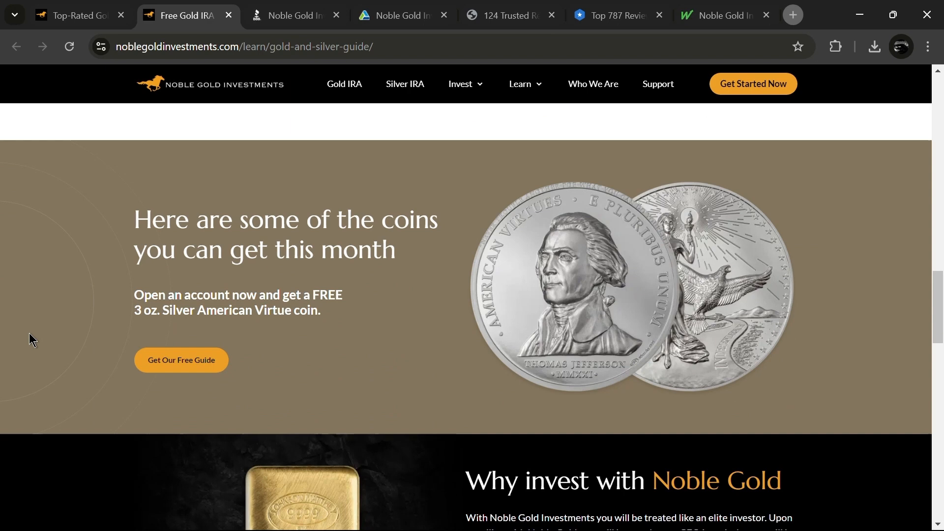
Review the guide page's topics, coins offer and testimonials, then return to the homepage tab
{"action": "scroll", "scroll_direction": "down", "scroll_amount": 3}
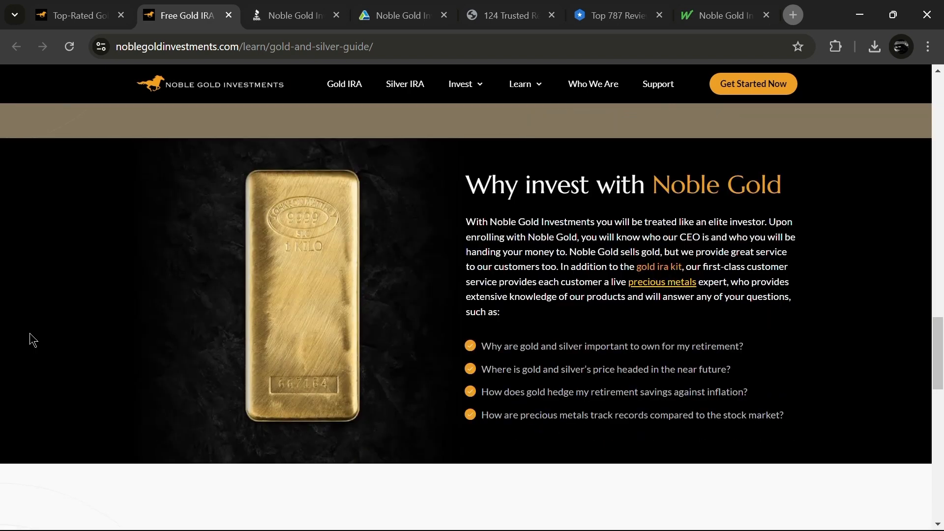
{"action": "scroll", "scroll_direction": "down", "scroll_amount": 3}
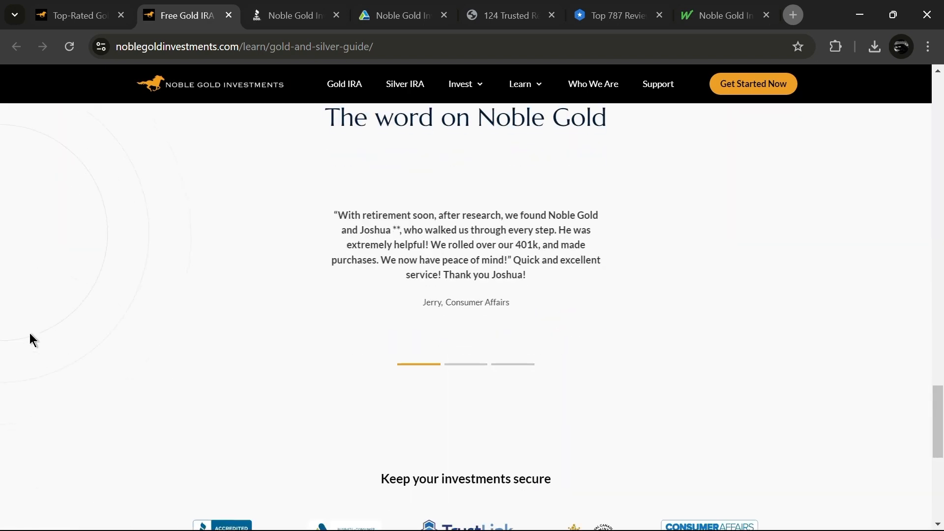
{"action": "scroll", "scroll_direction": "down", "scroll_amount": 3}
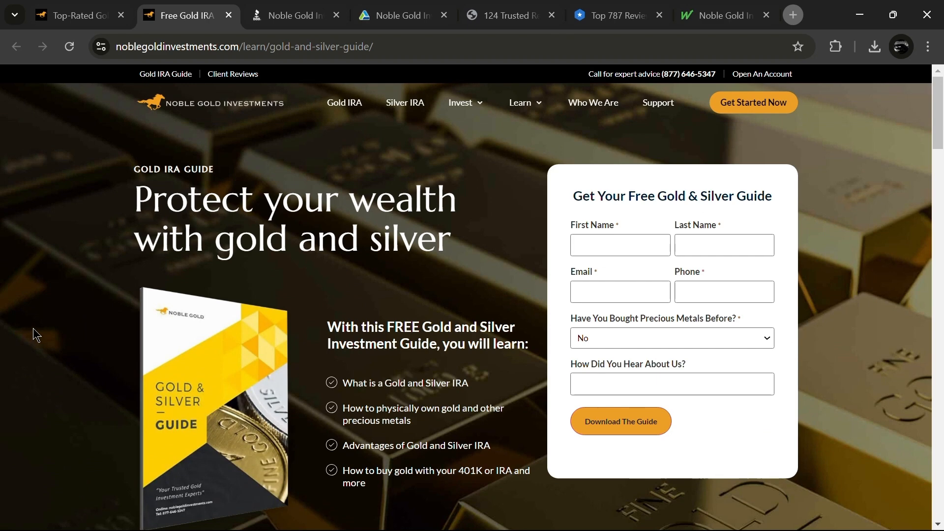
{"action": "scroll", "scroll_direction": "down", "scroll_amount": 3}
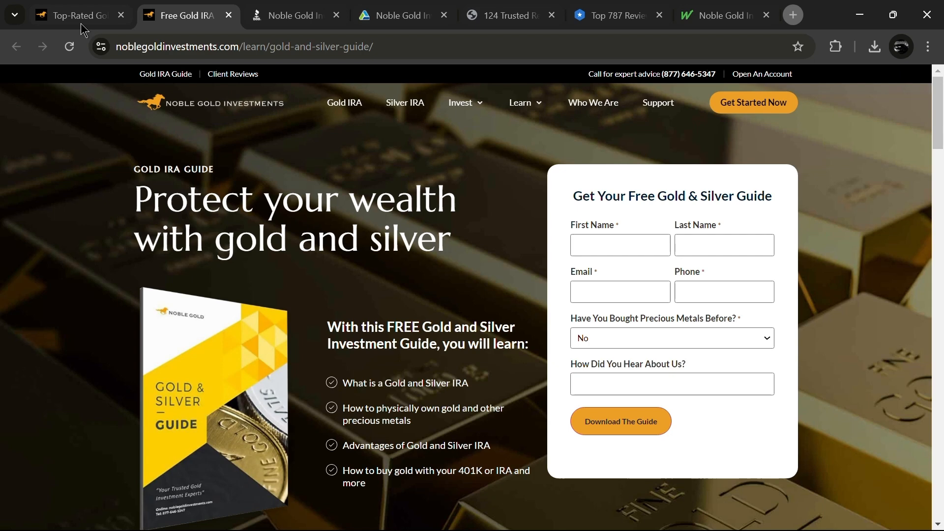
{"action": "left_click", "coordinate": [72, 15]}
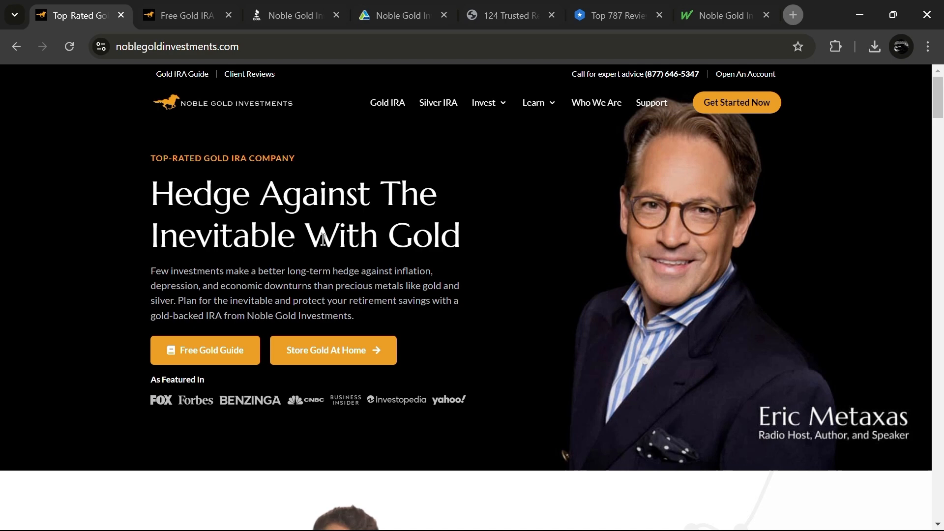
{"action": "mouse_move", "coordinate": [318, 364]}
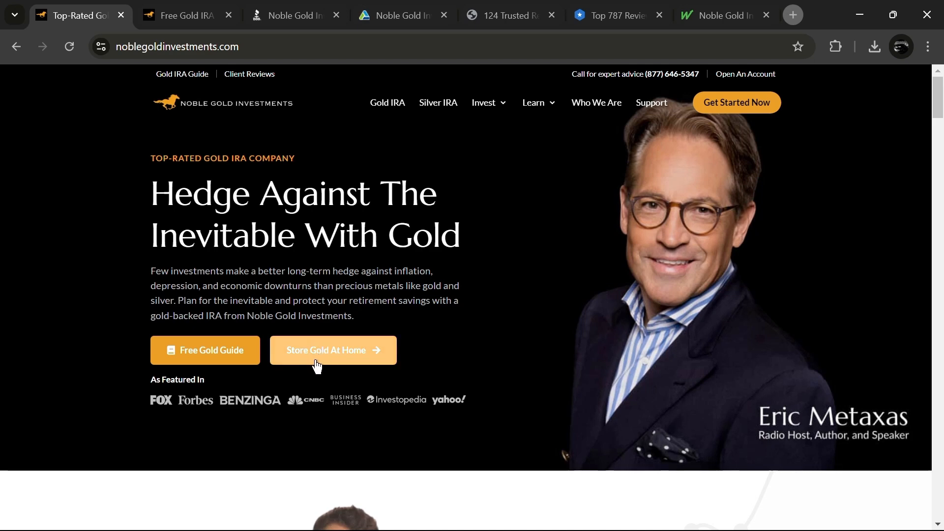
{"action": "mouse_move", "coordinate": [45, 302]}
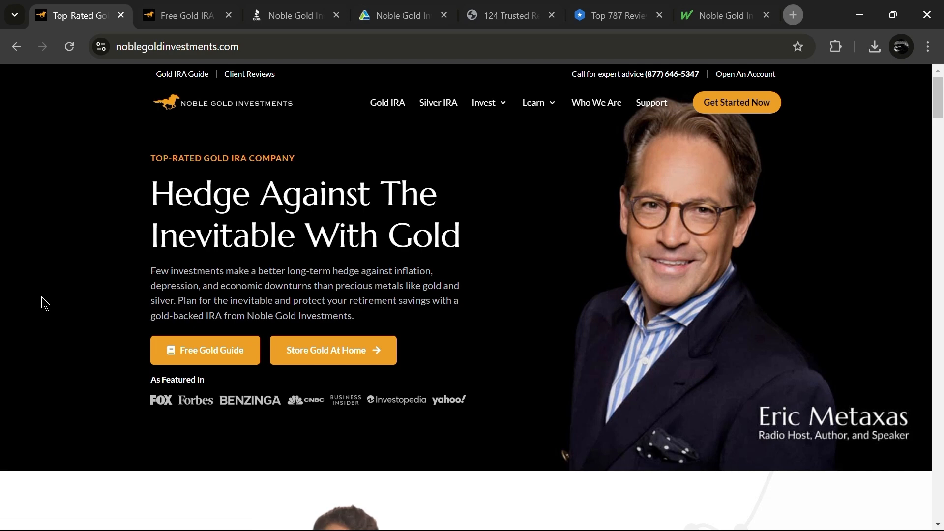